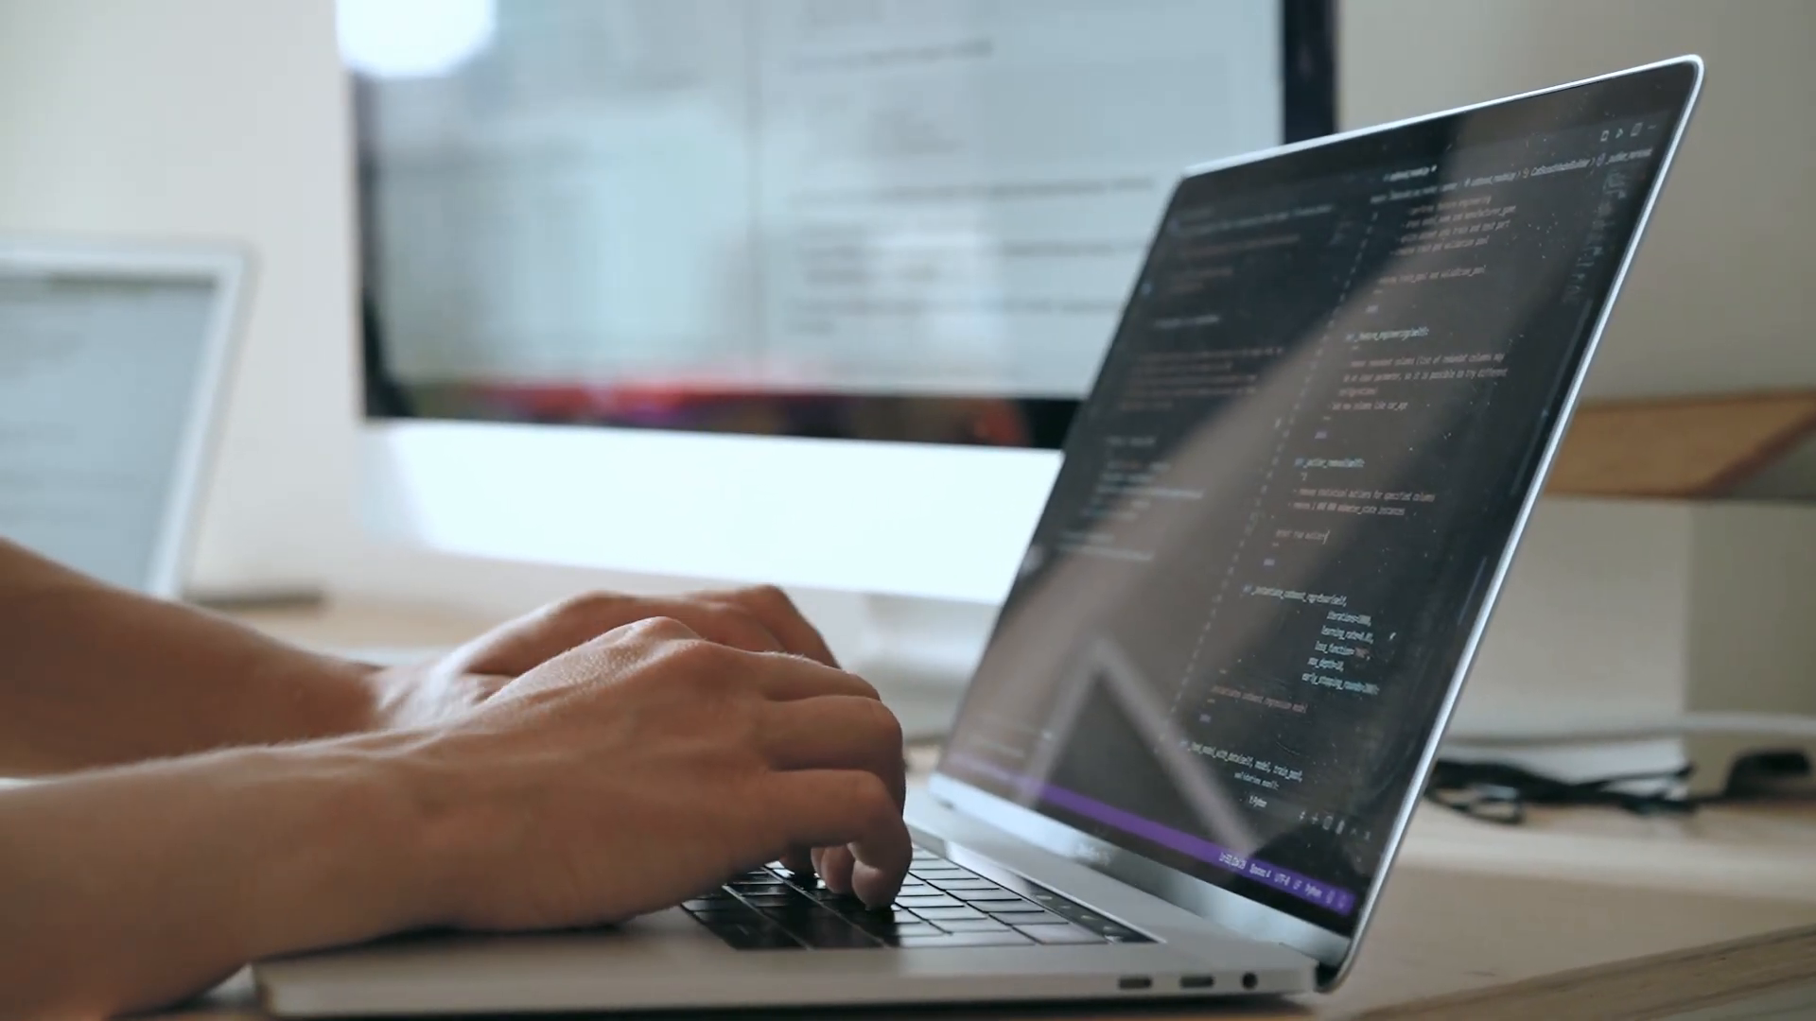
# - Run man git and read down past the --help, -C and --git-dir options
pyautogui.write('m')
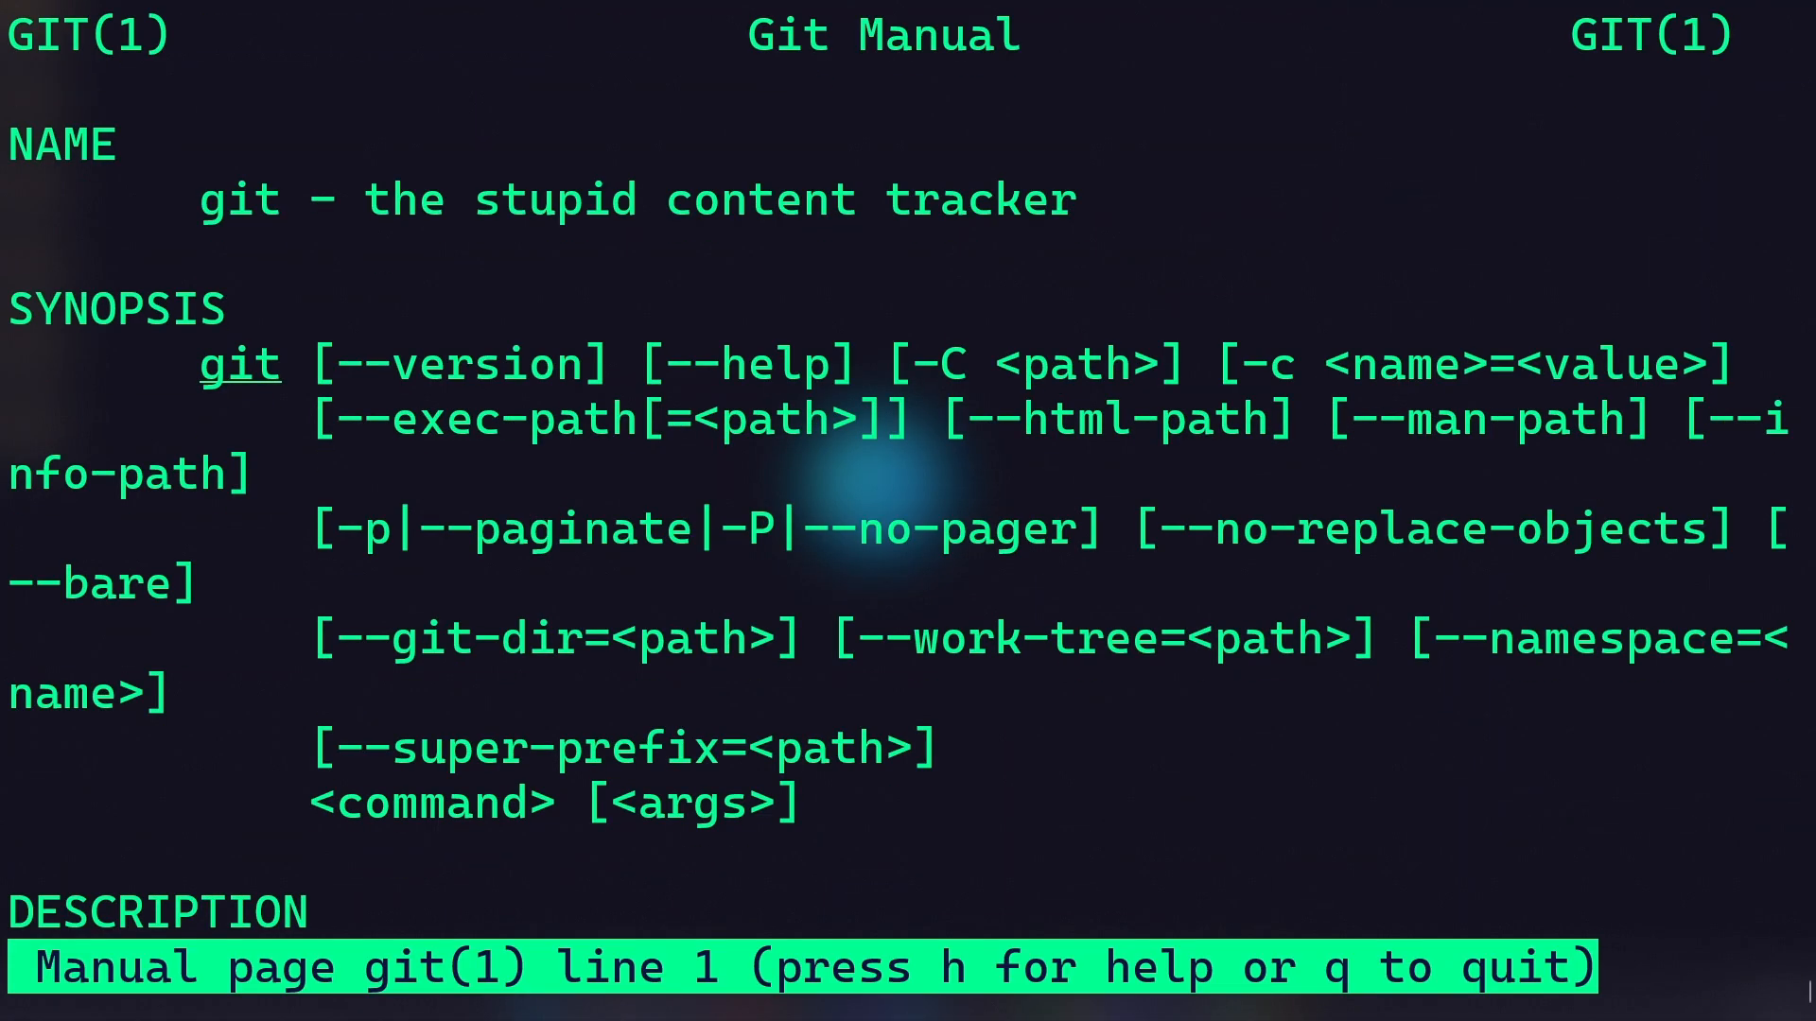
pyautogui.scroll(-3)
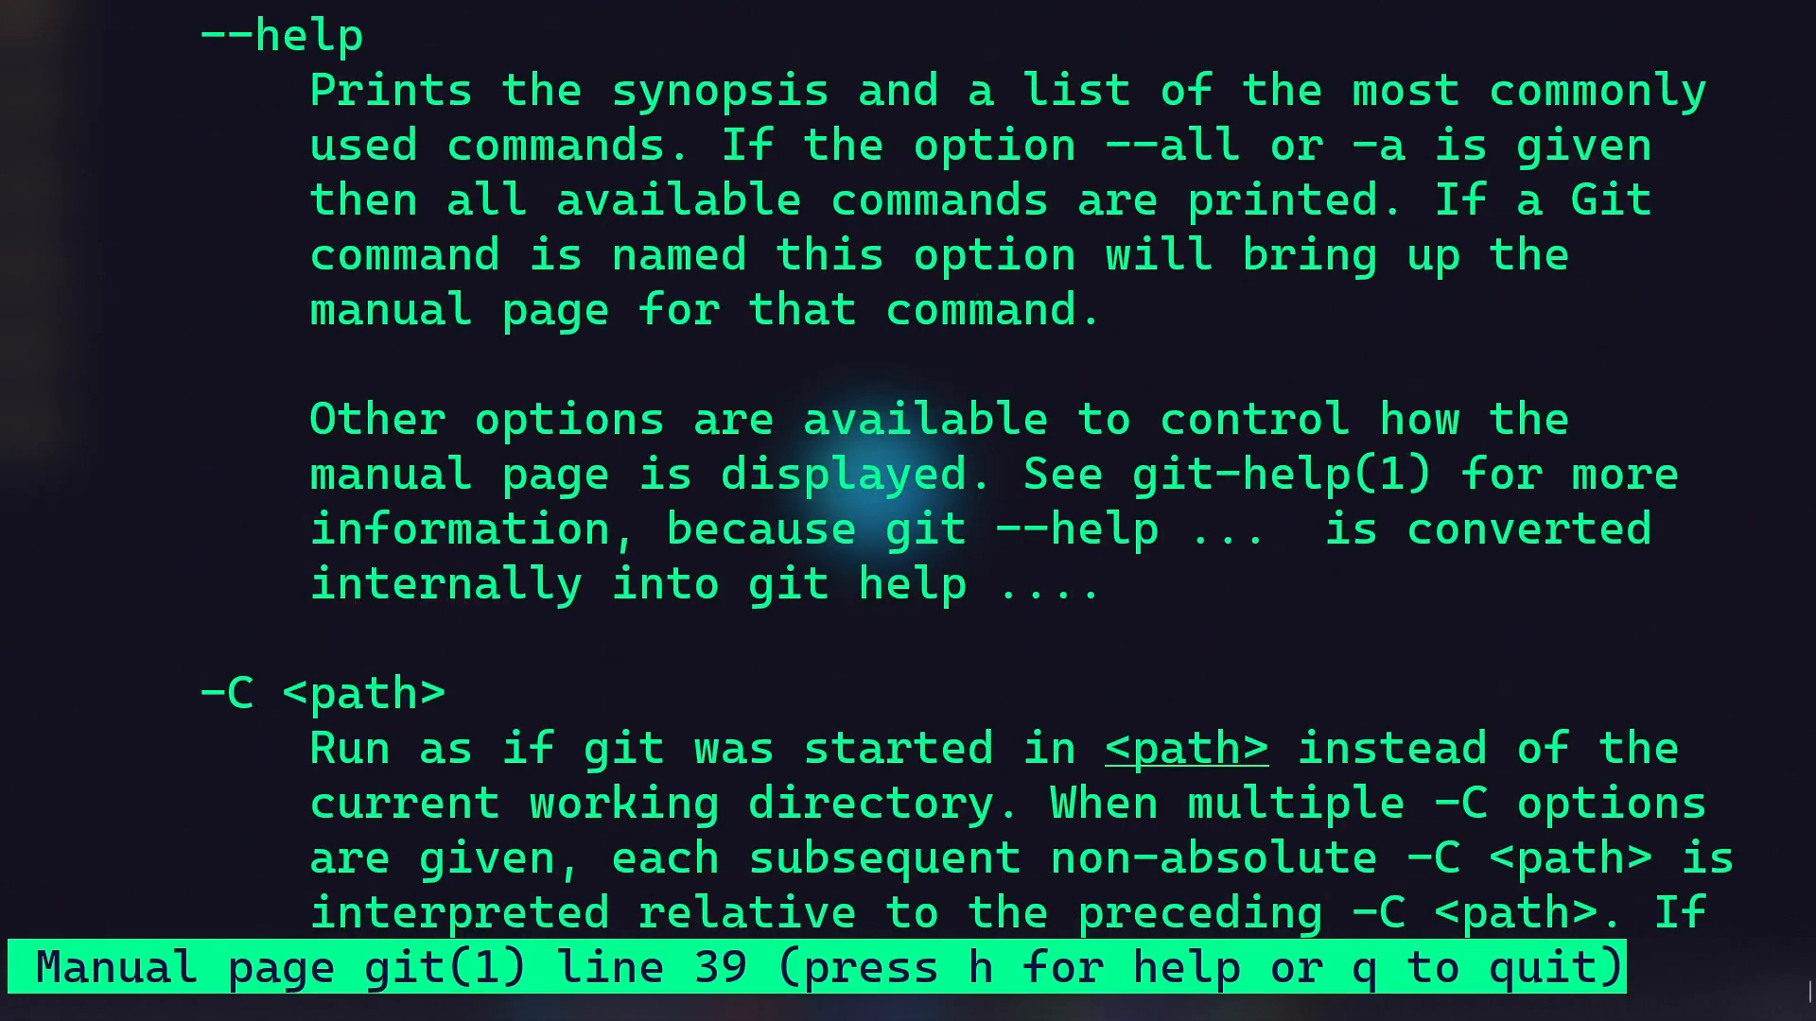
pyautogui.scroll(-3)
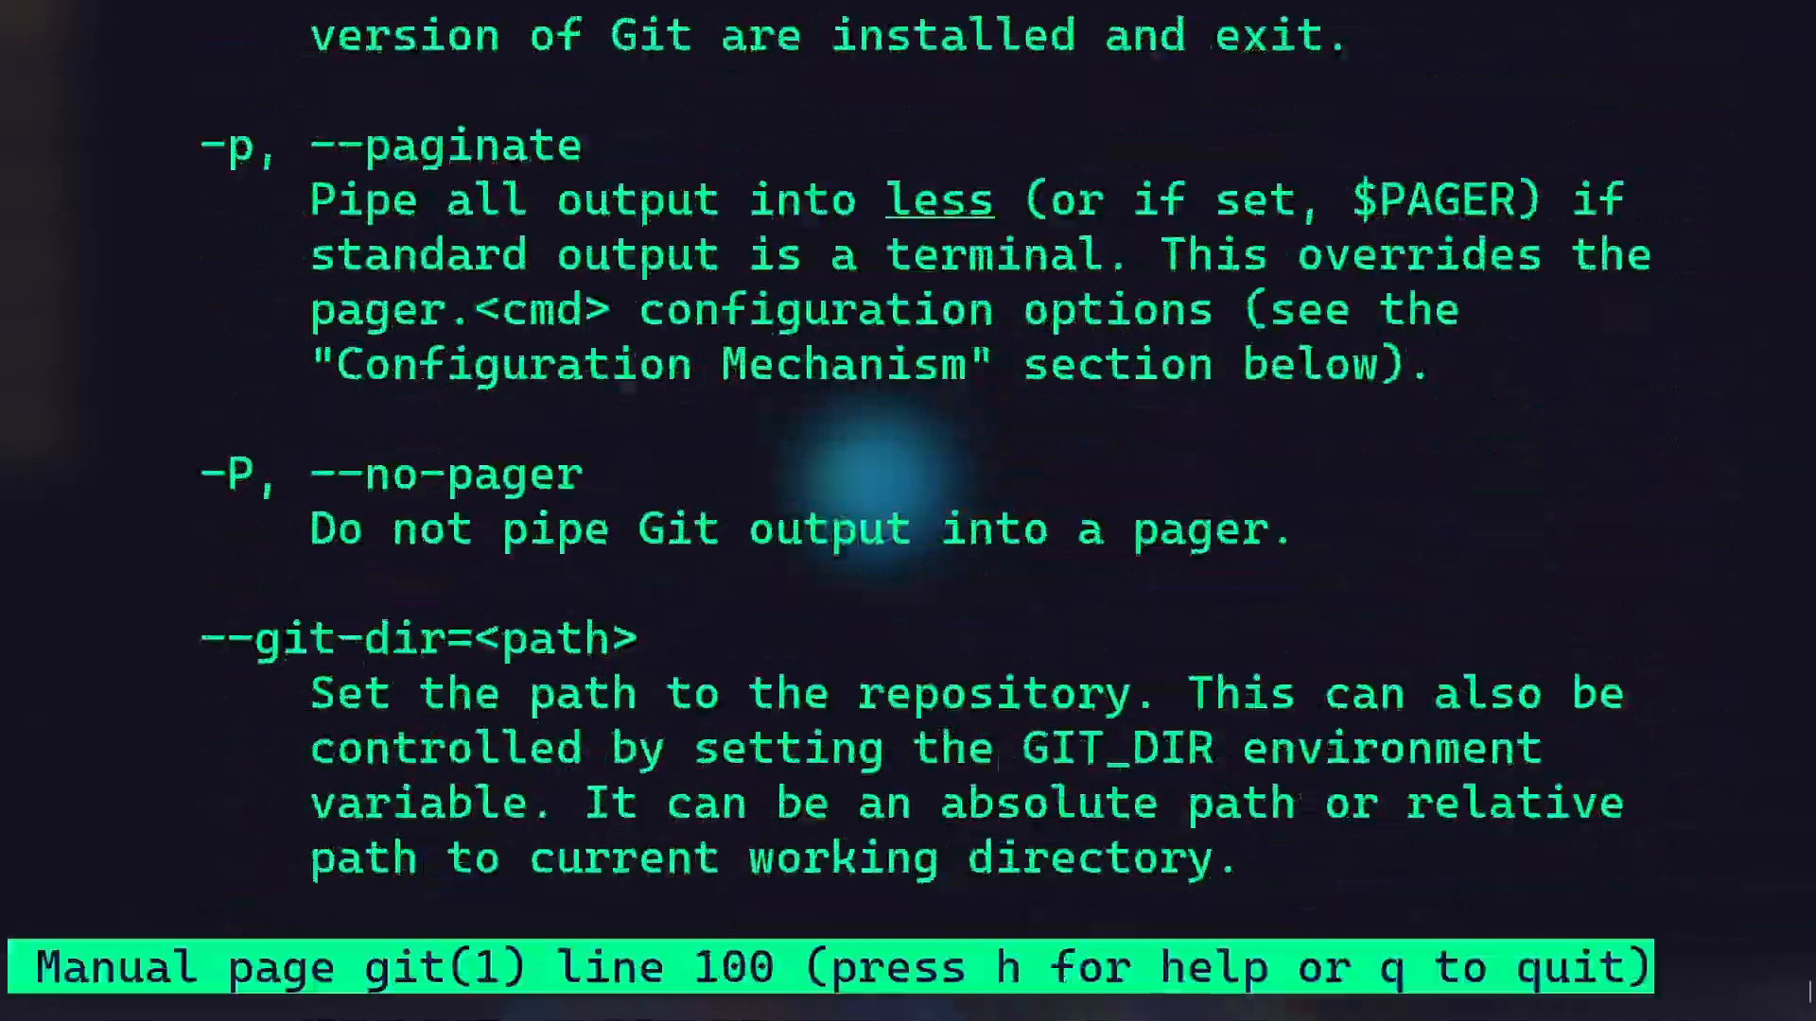
pyautogui.scroll(-3)
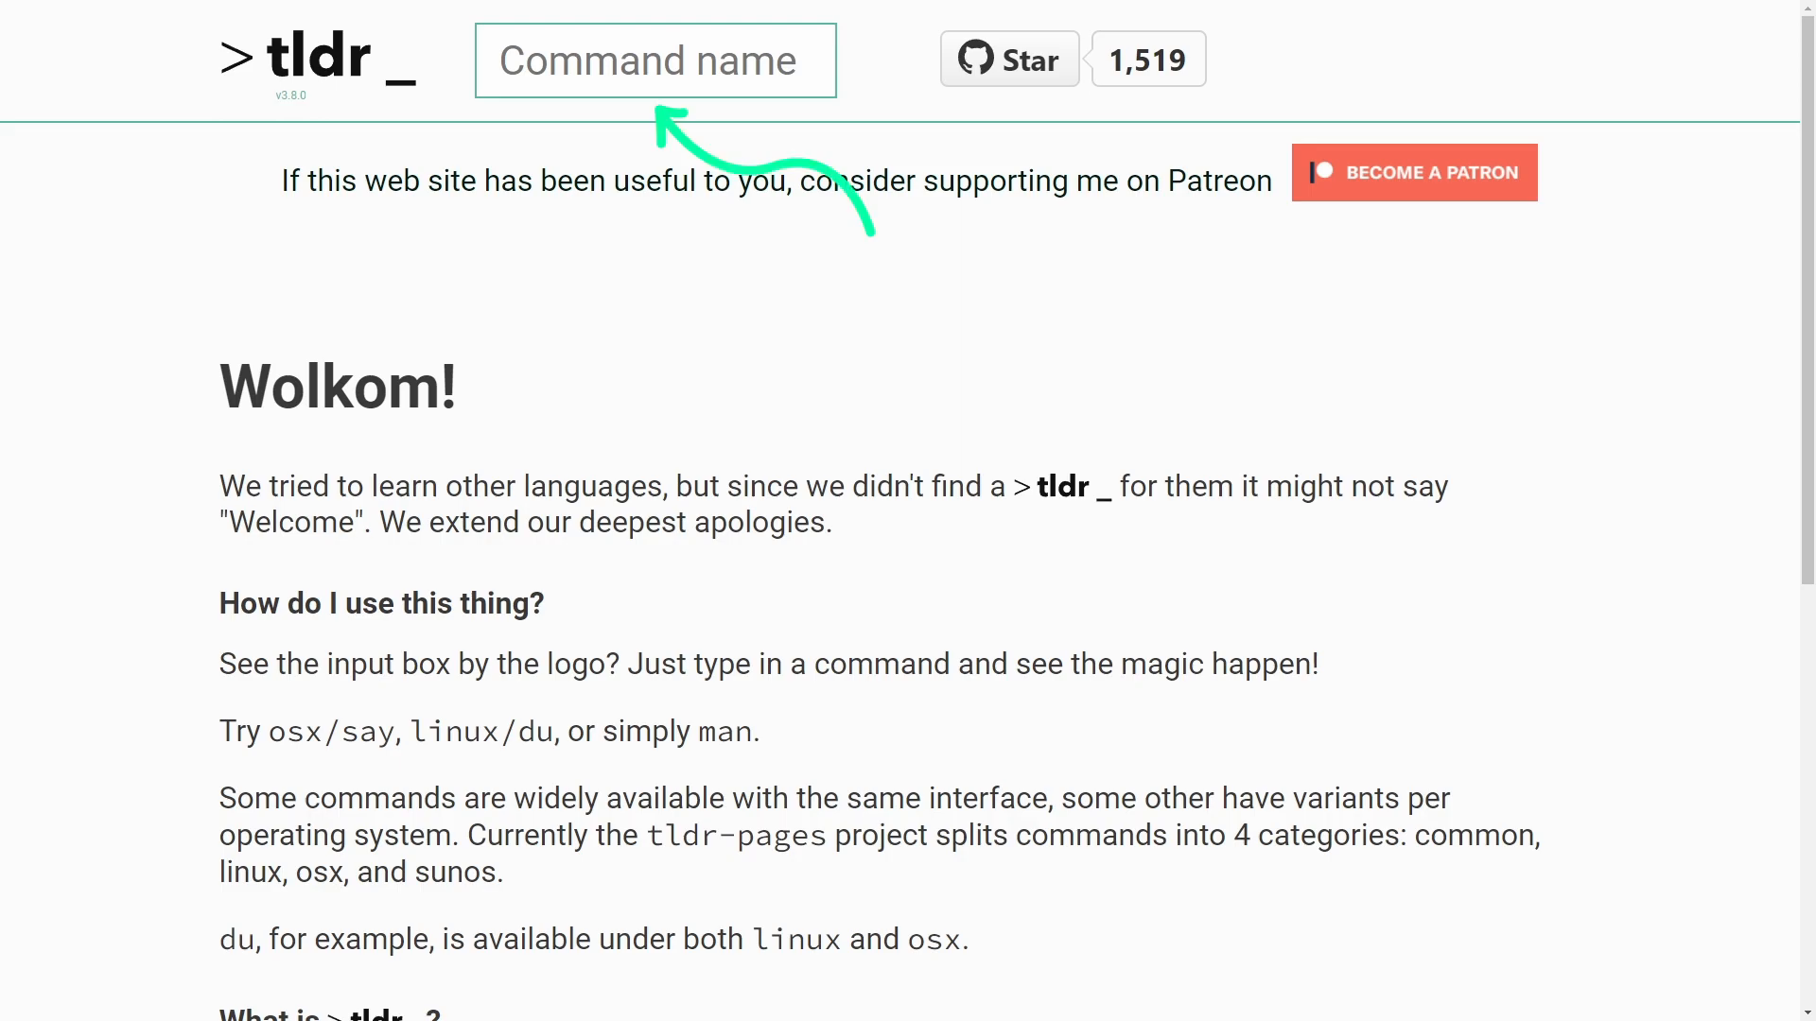
# - Look up git in the Command name box and read its examples down to configuration
pyautogui.click(652, 60)
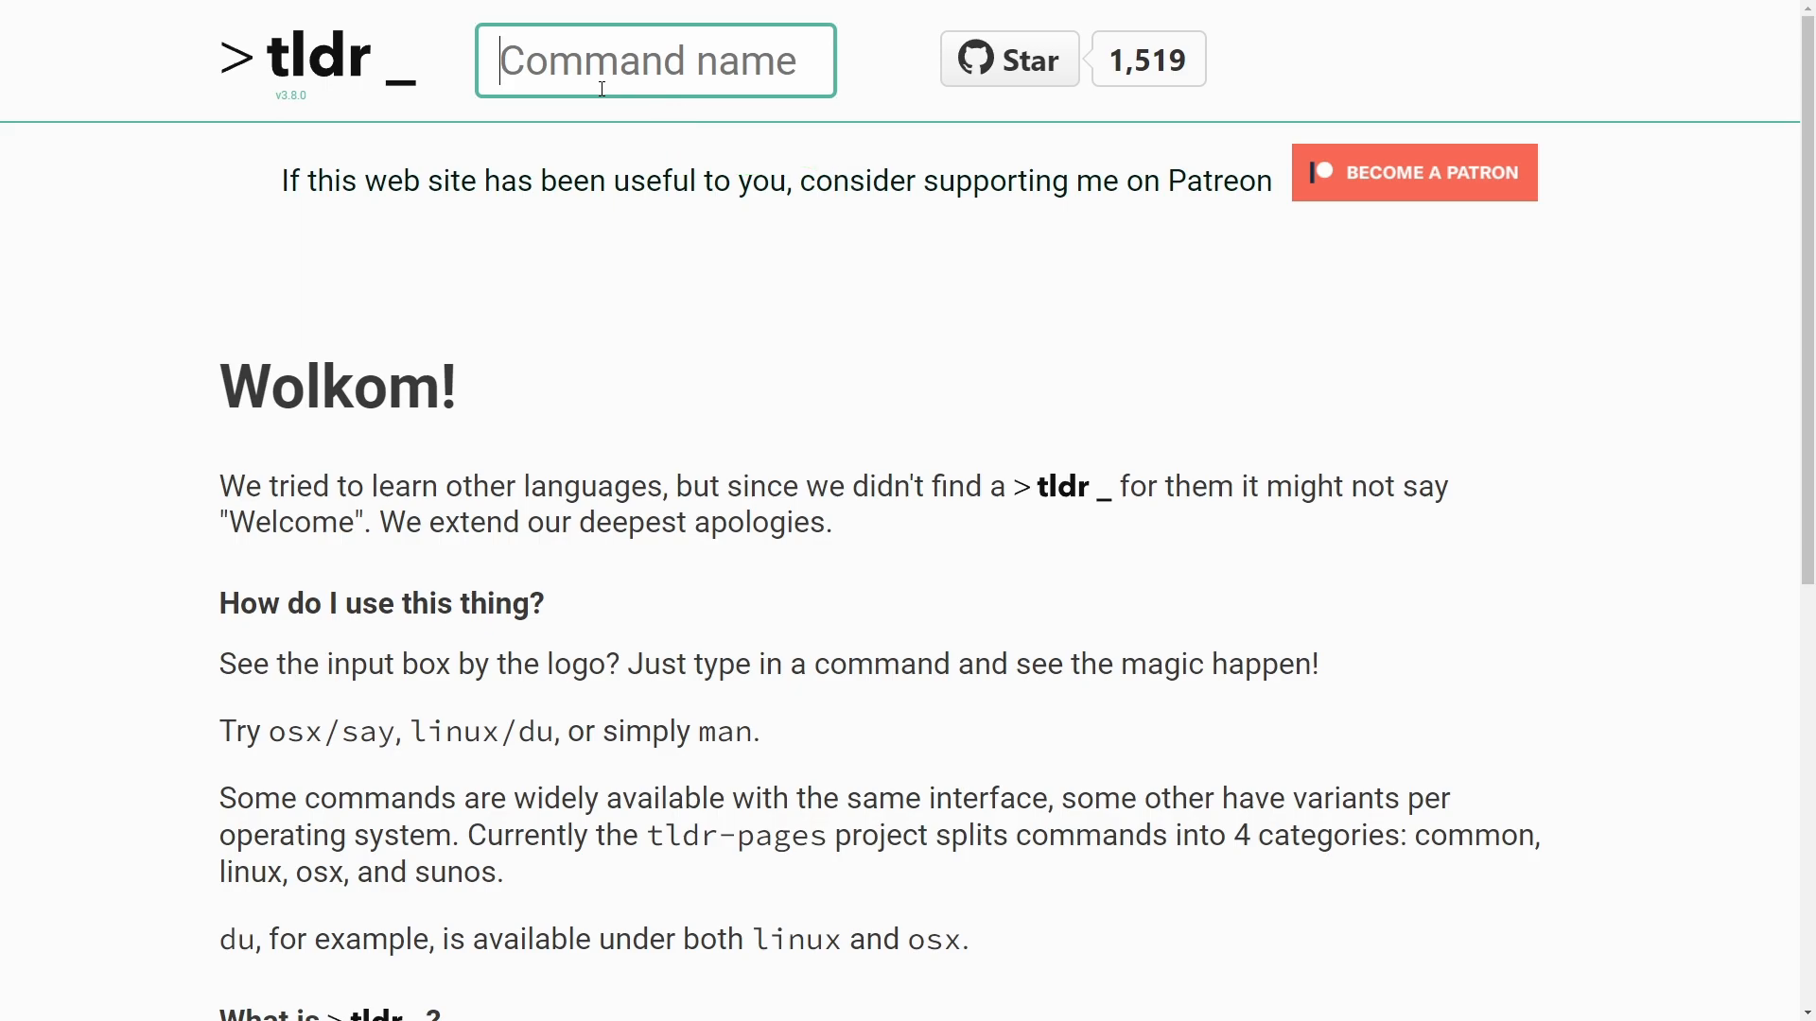
pyautogui.write('git')
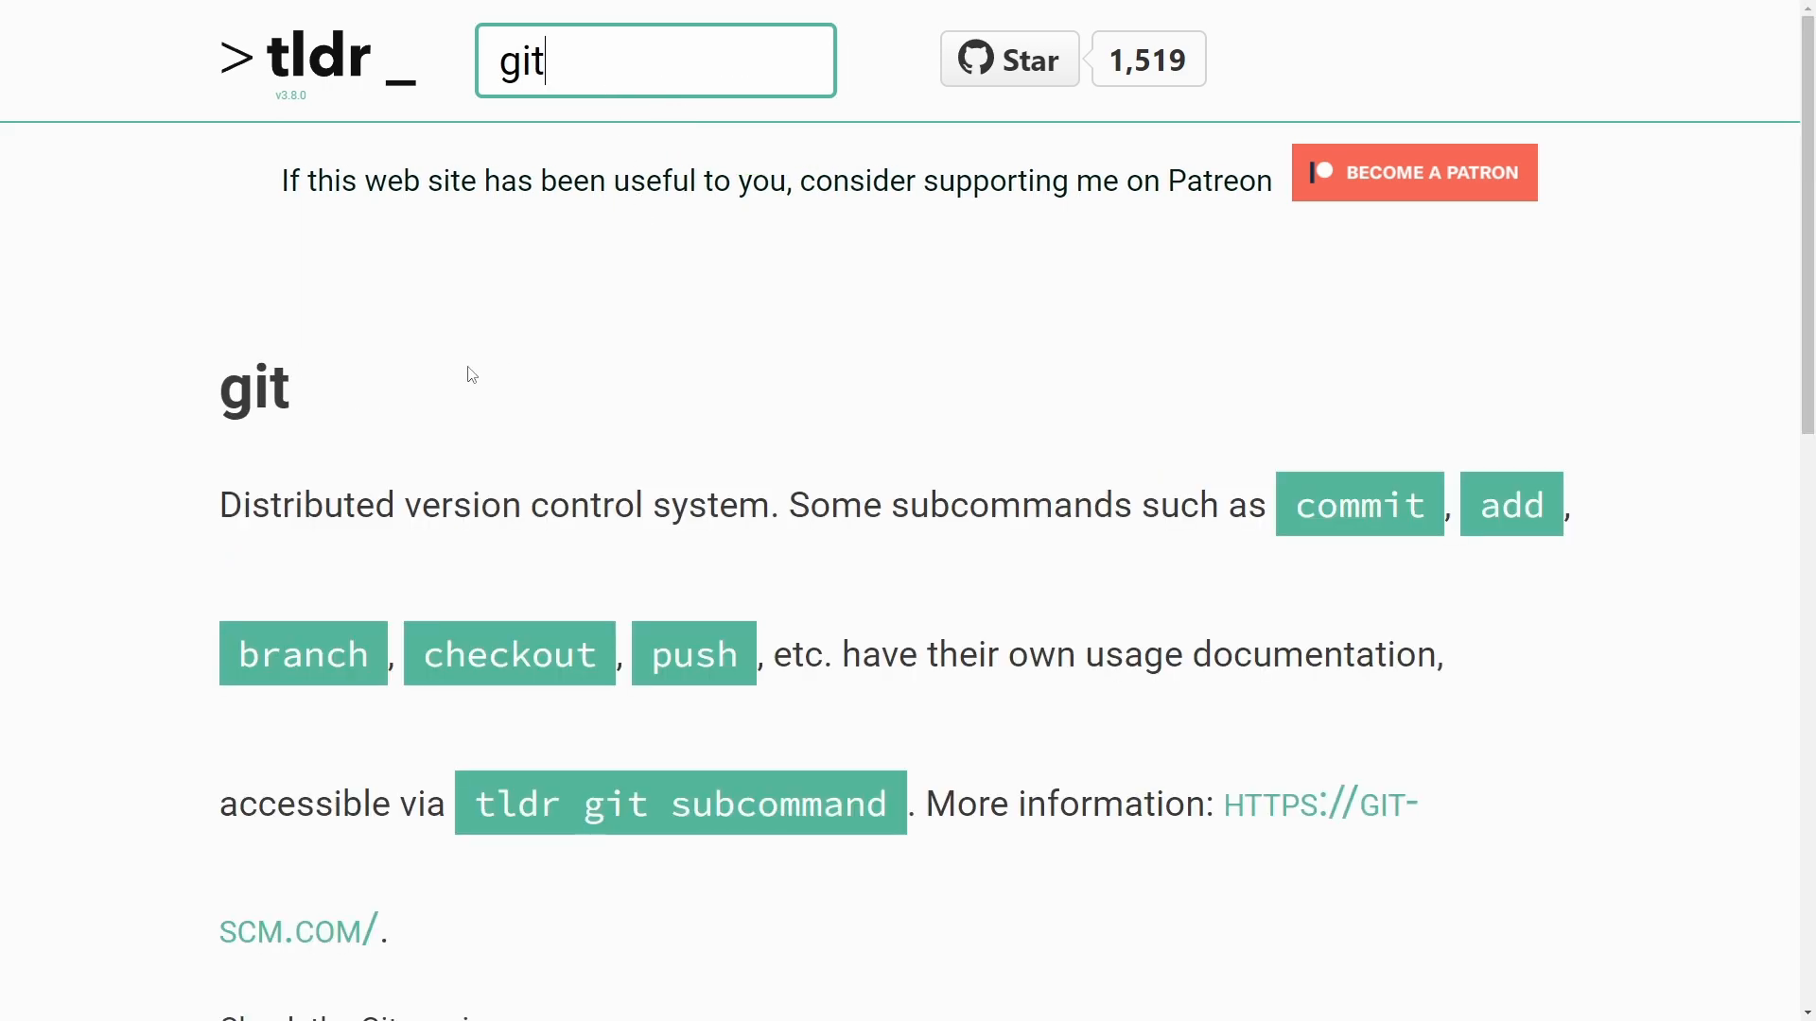
pyautogui.scroll(-3)
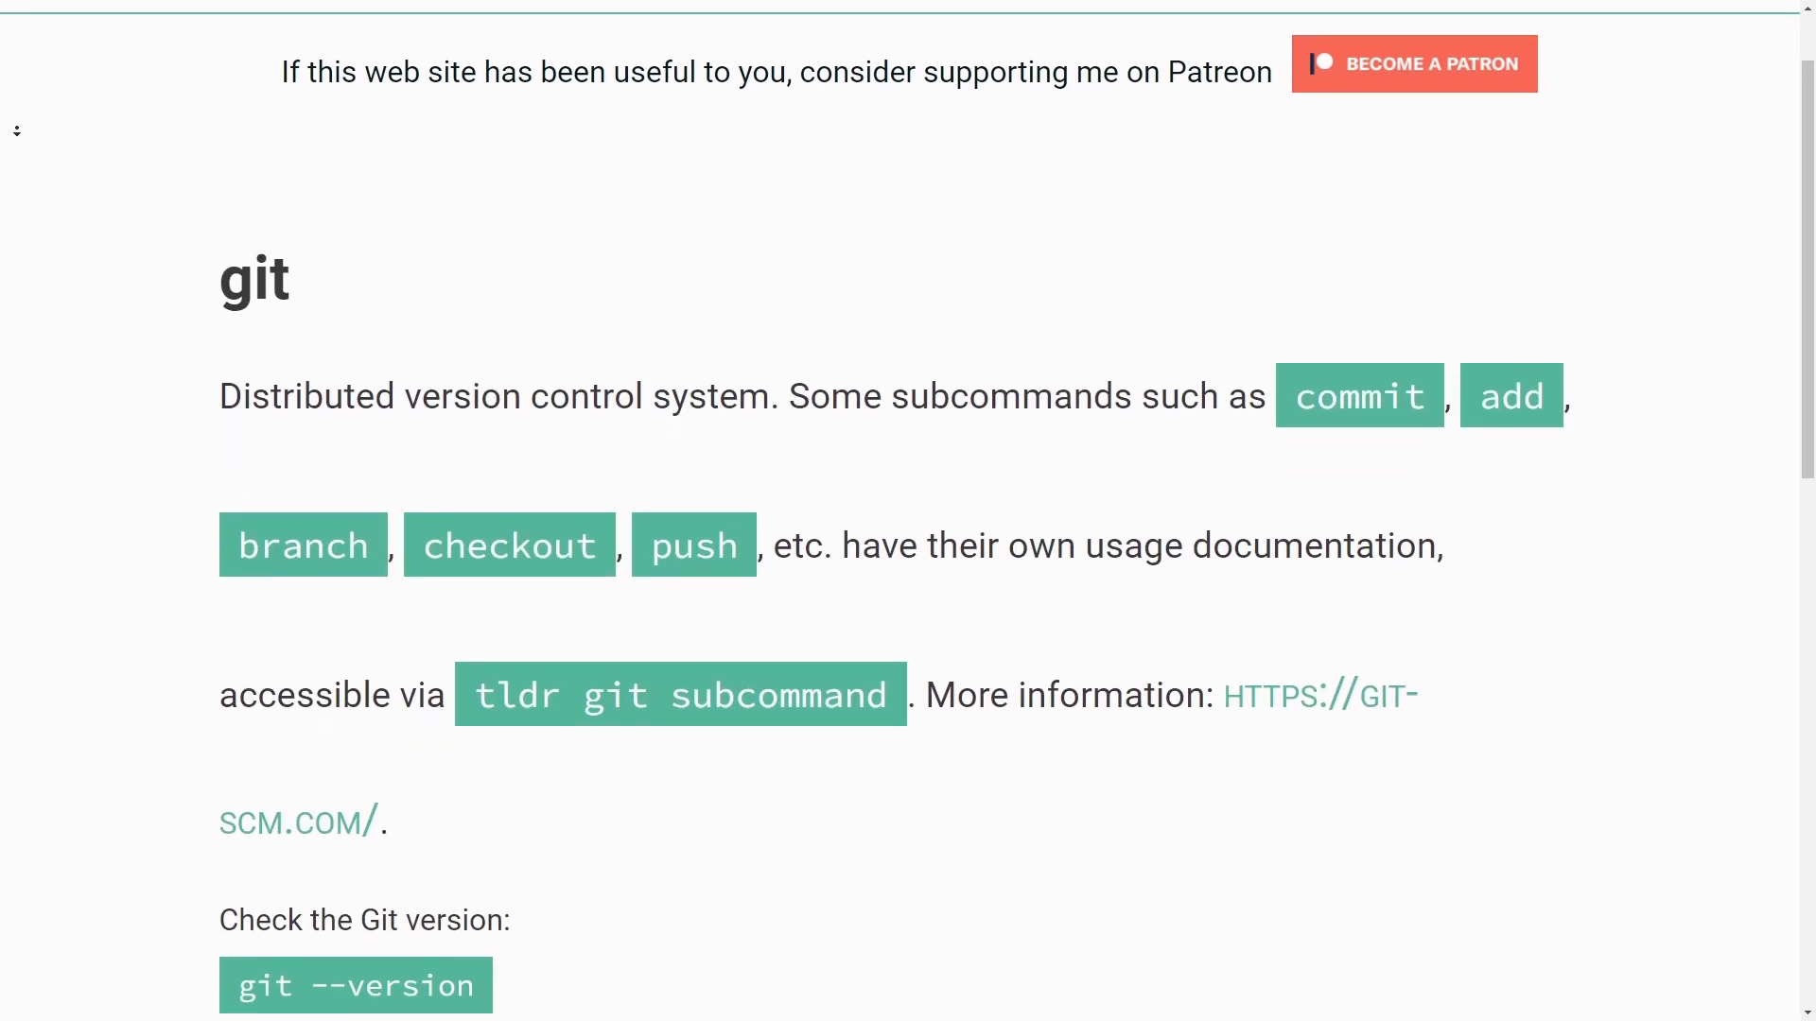
pyautogui.scroll(-3)
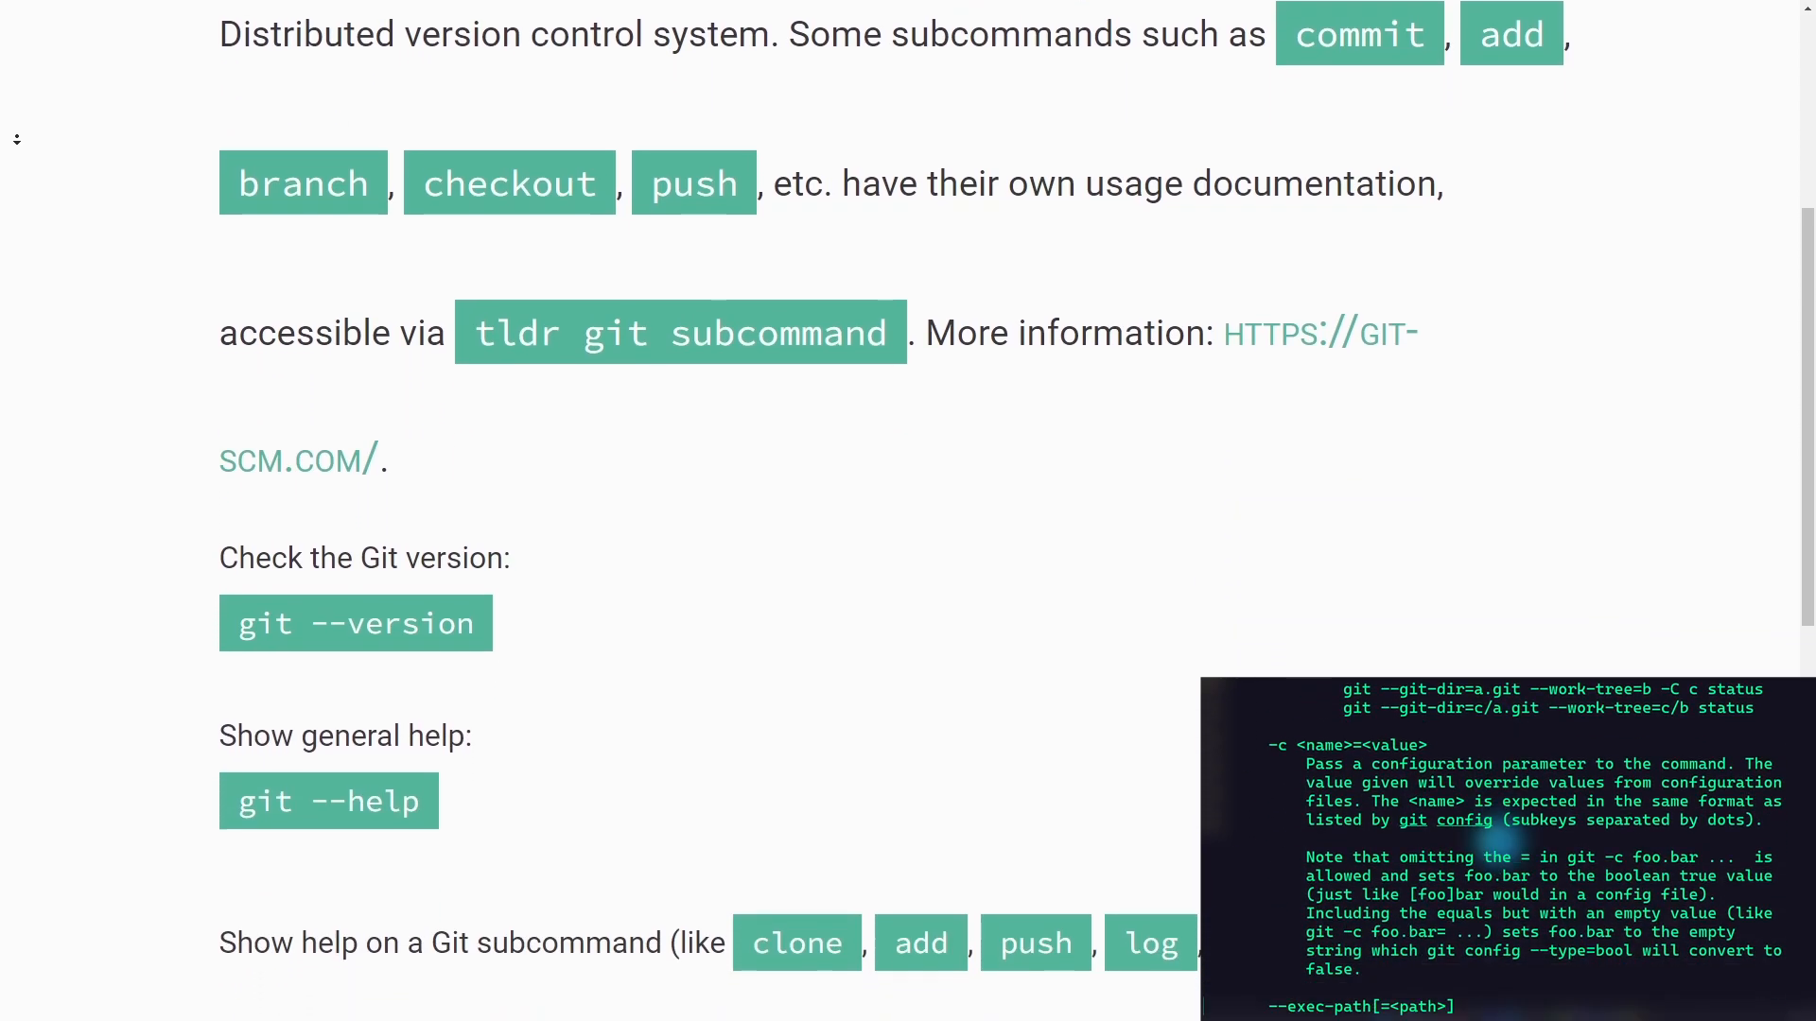
pyautogui.scroll(-3)
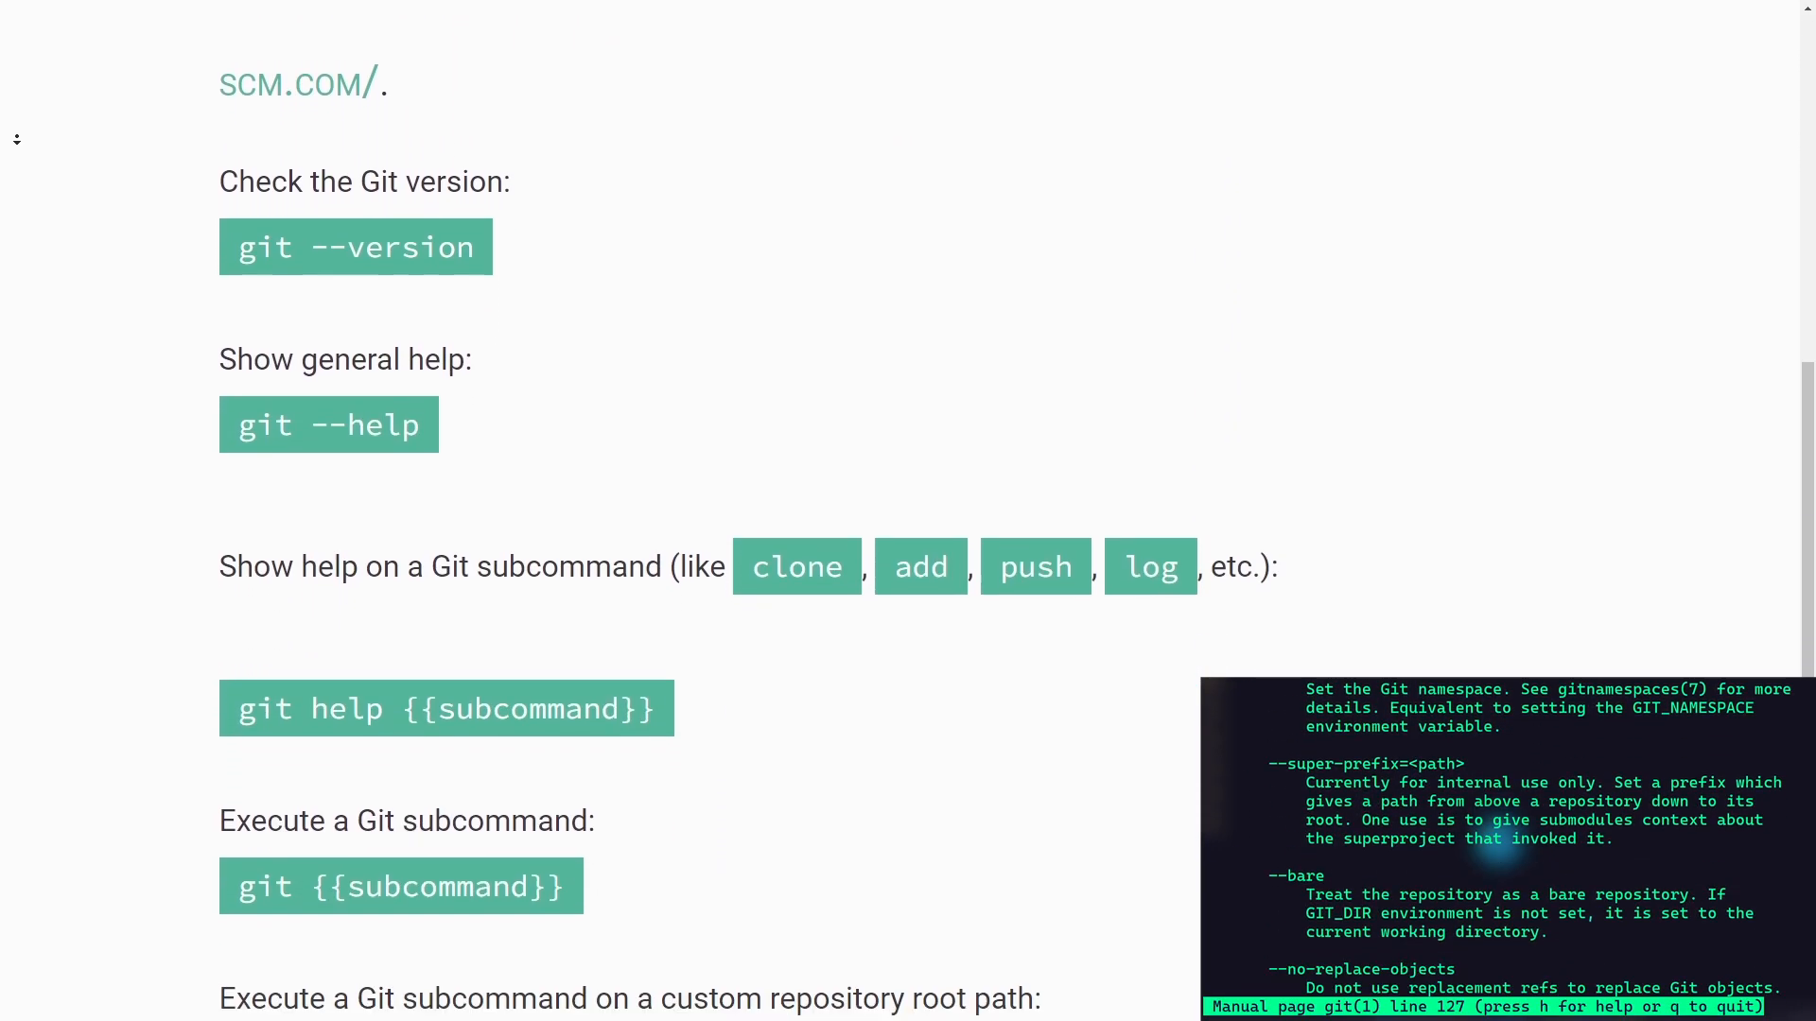
pyautogui.scroll(-3)
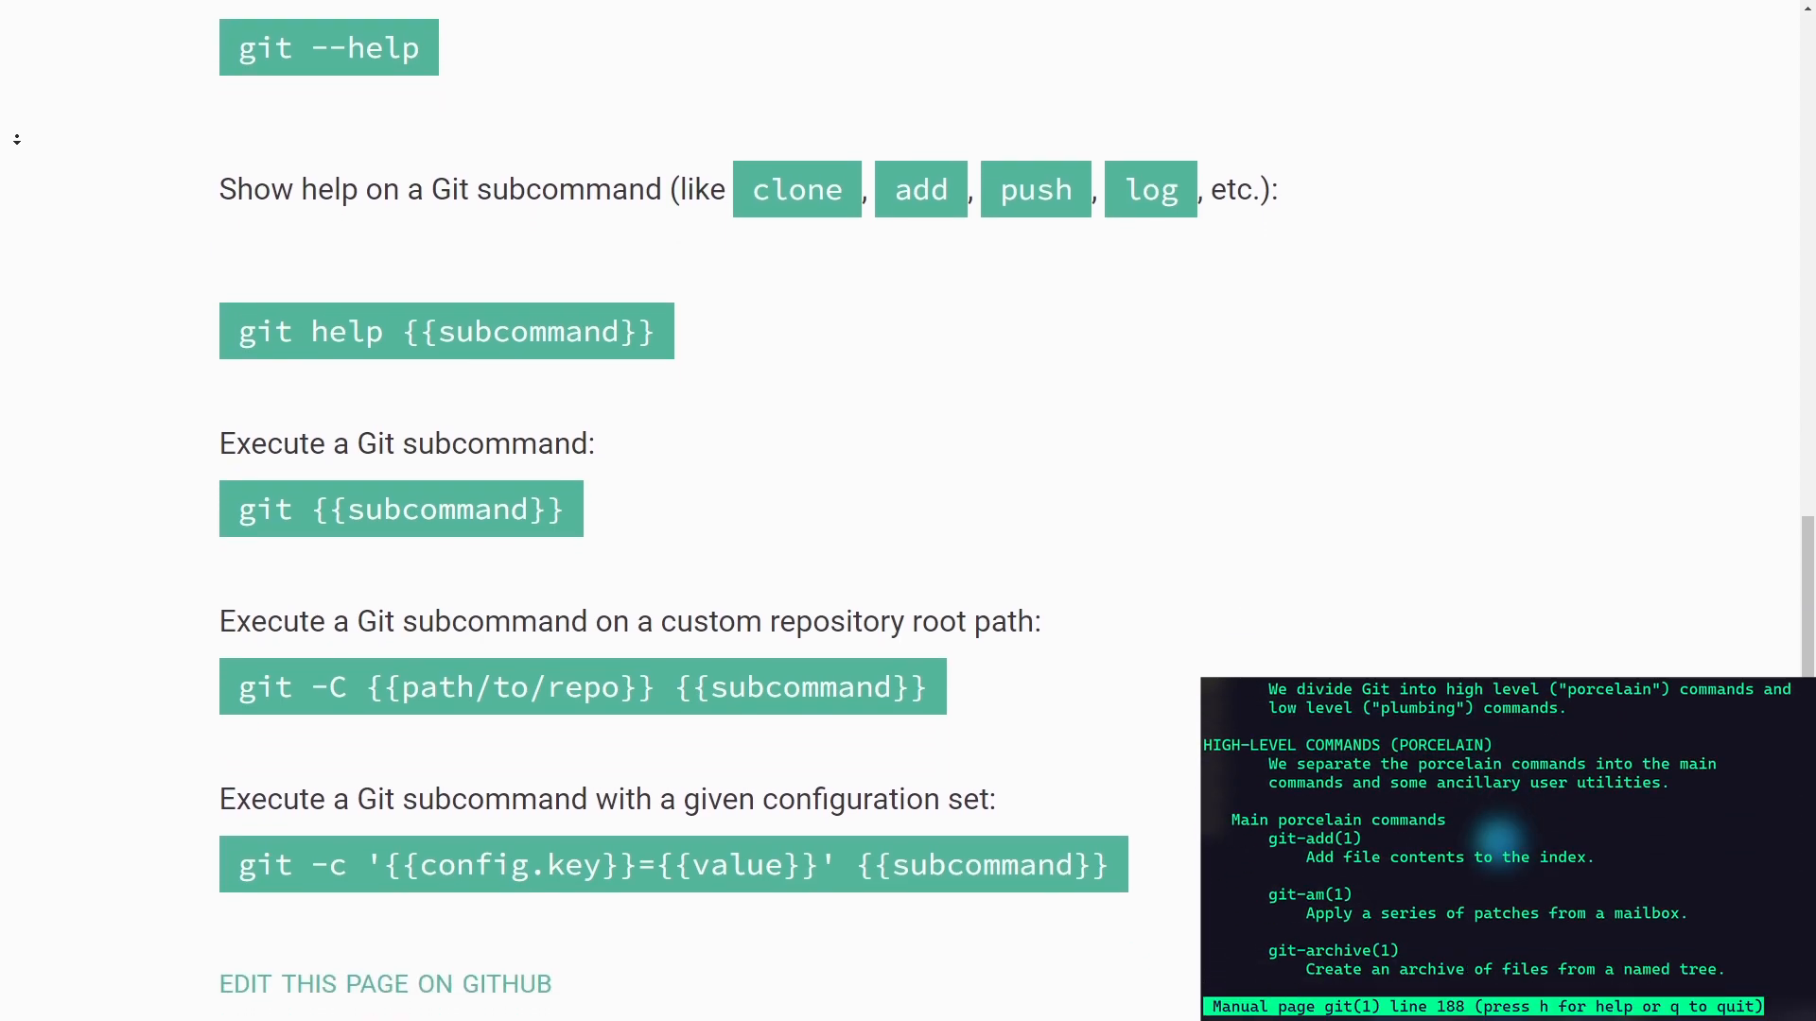
pyautogui.scroll(-3)
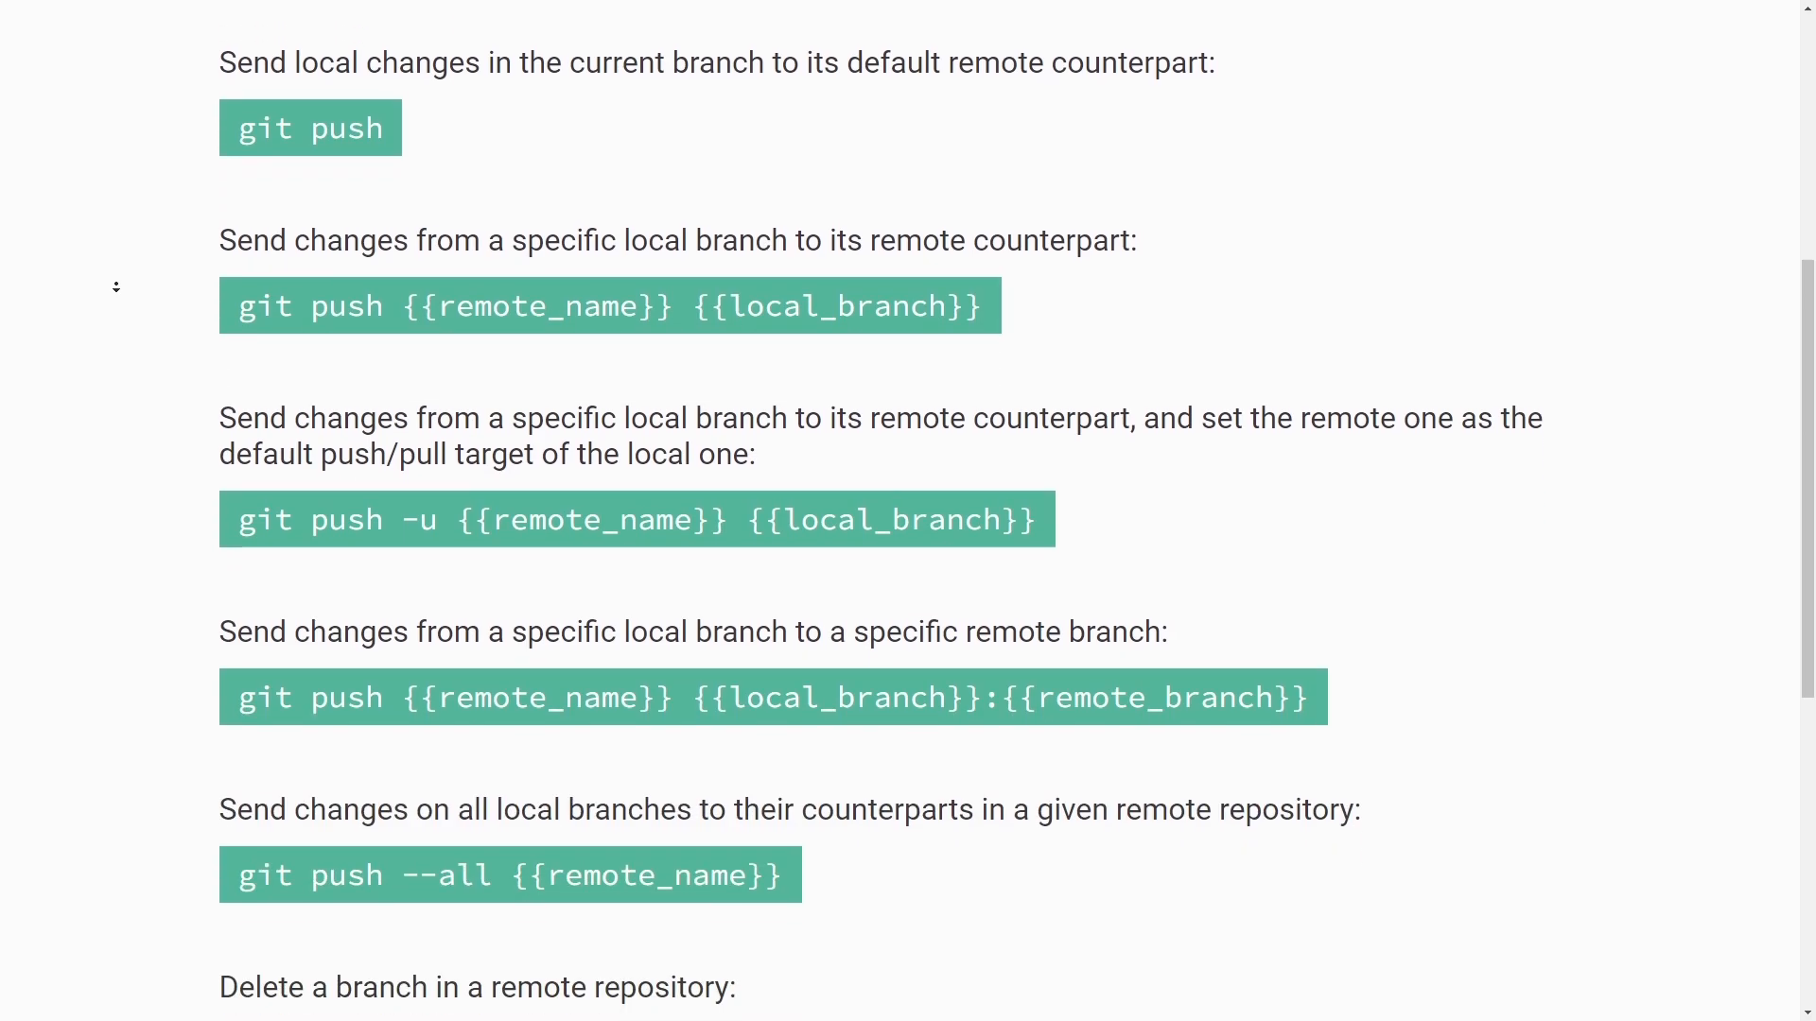
# - Read the git push examples down to publishing tags with git push --tags
pyautogui.scroll(-3)
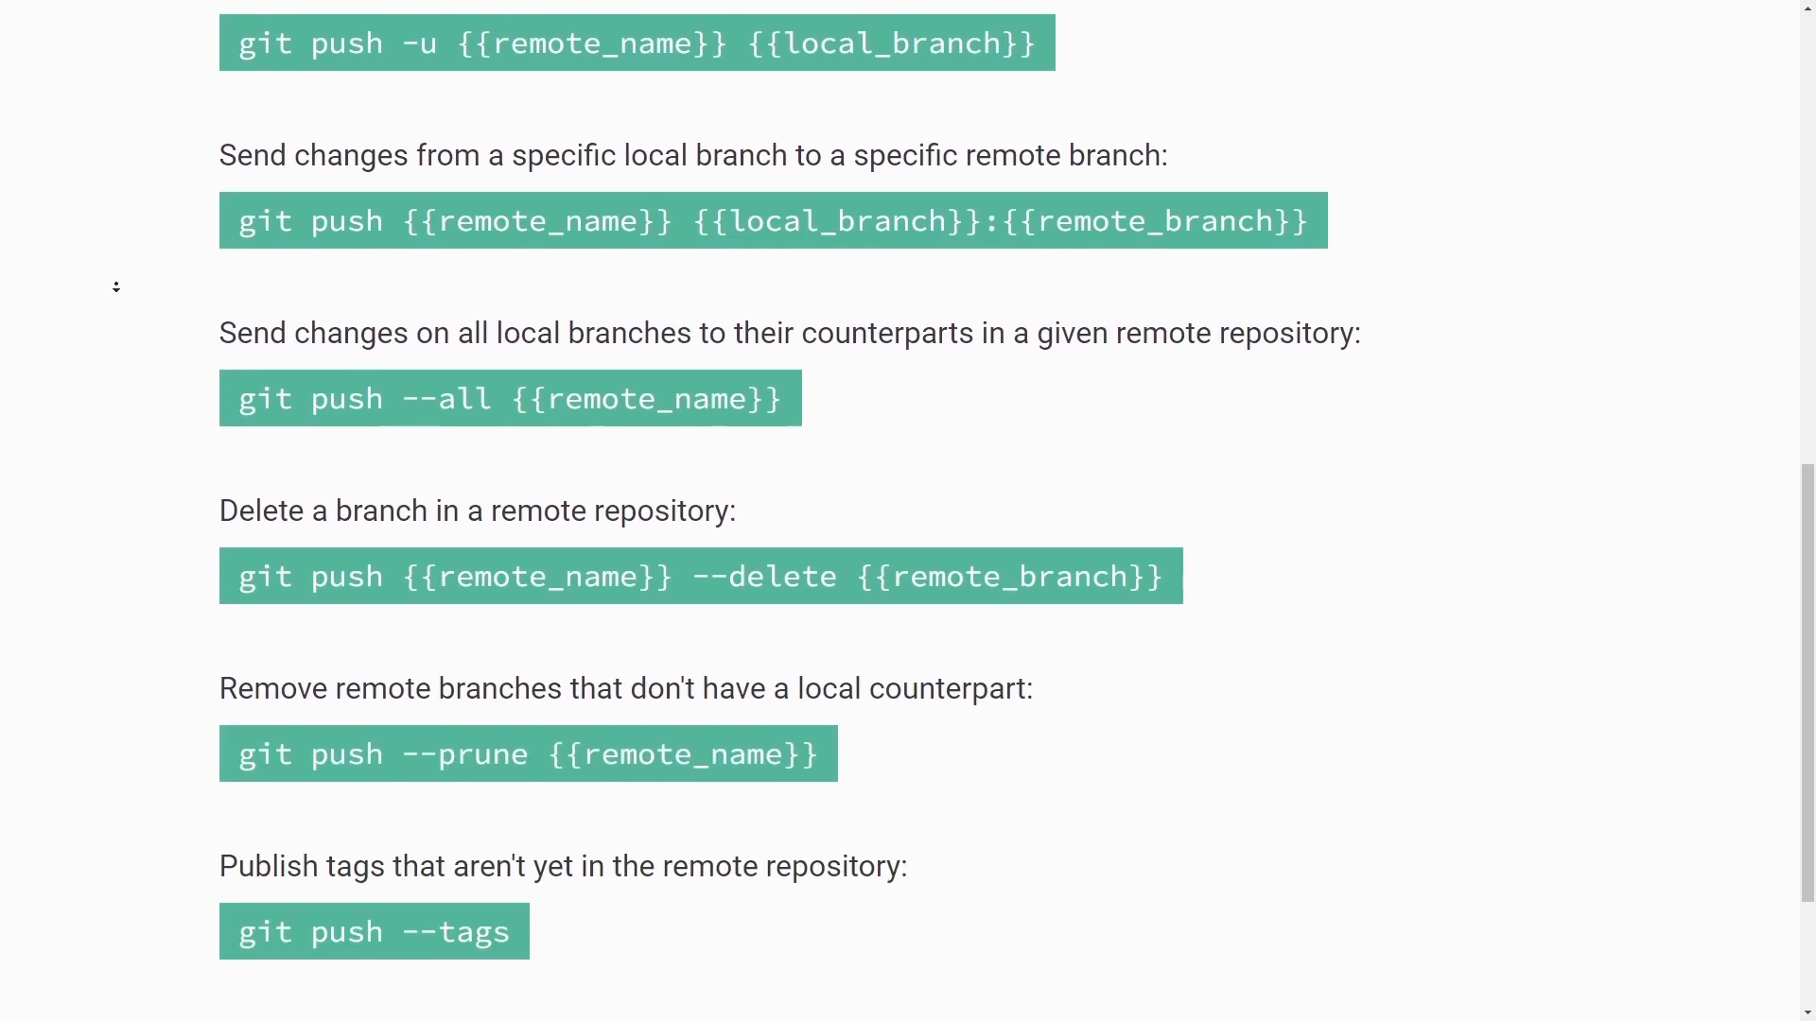
pyautogui.scroll(-3)
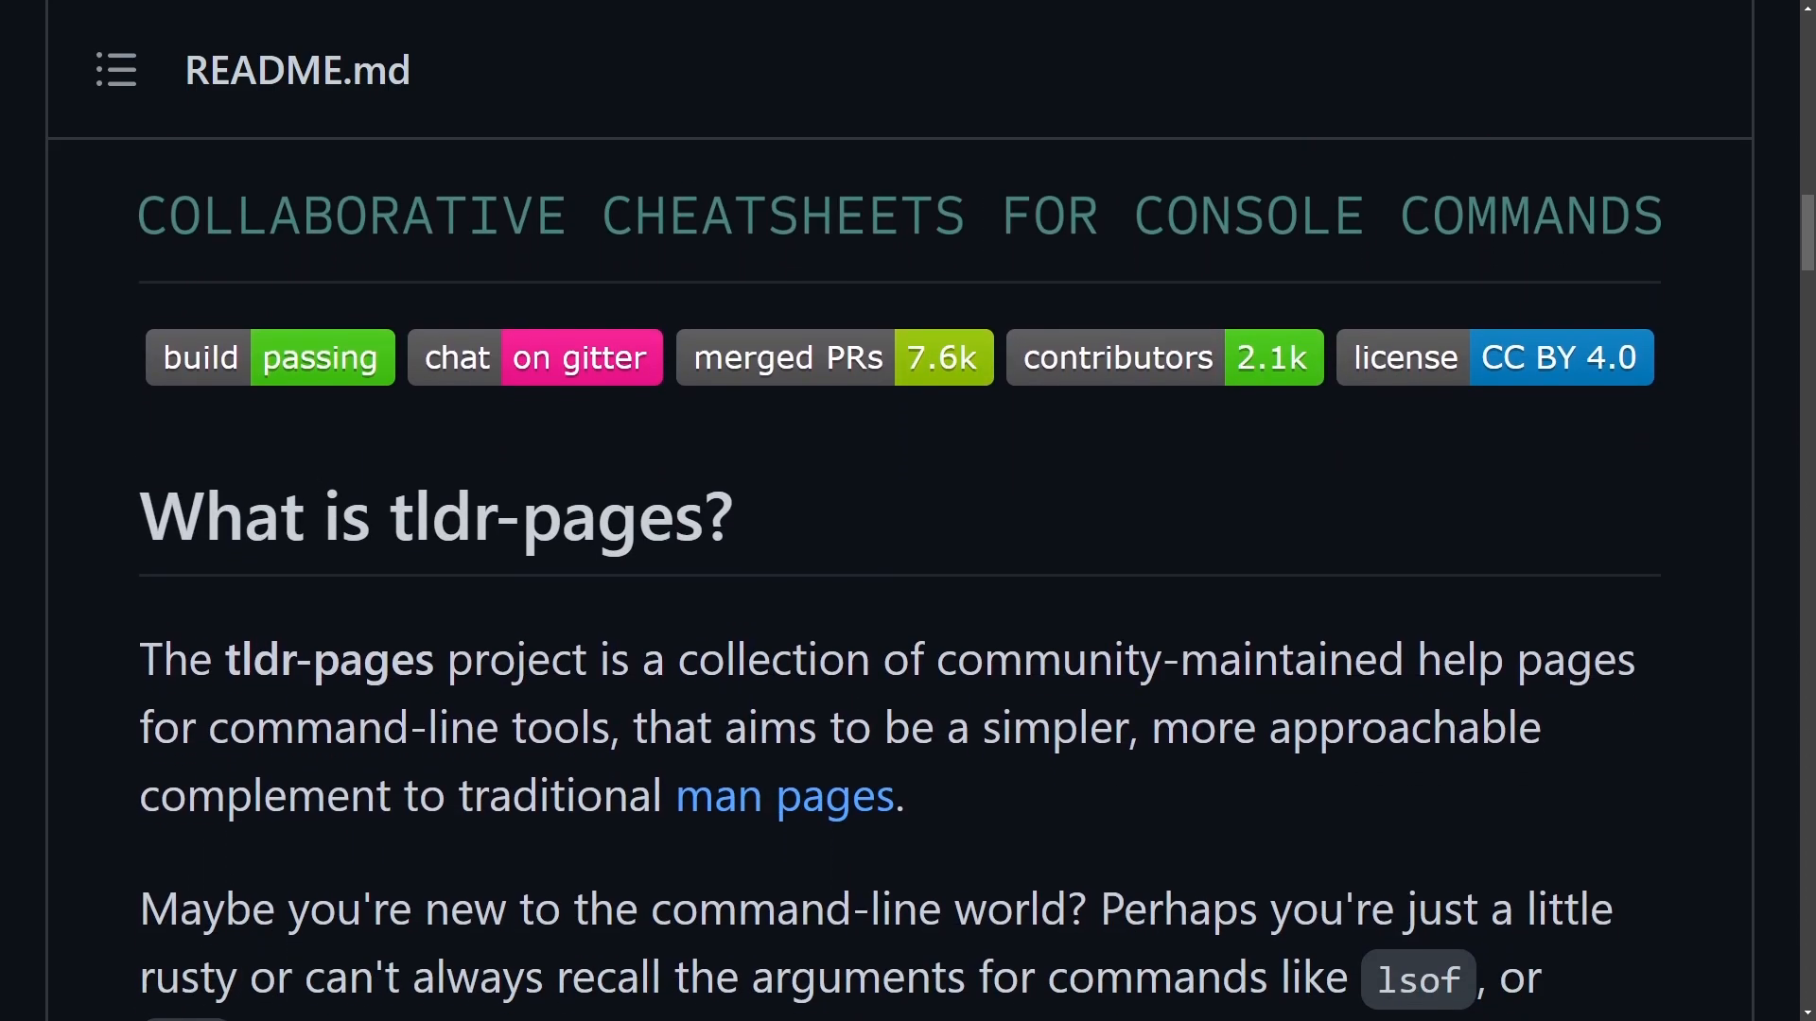
# - Read the tldr-pages README down to the 'How do I use it?' section
pyautogui.scroll(-3)
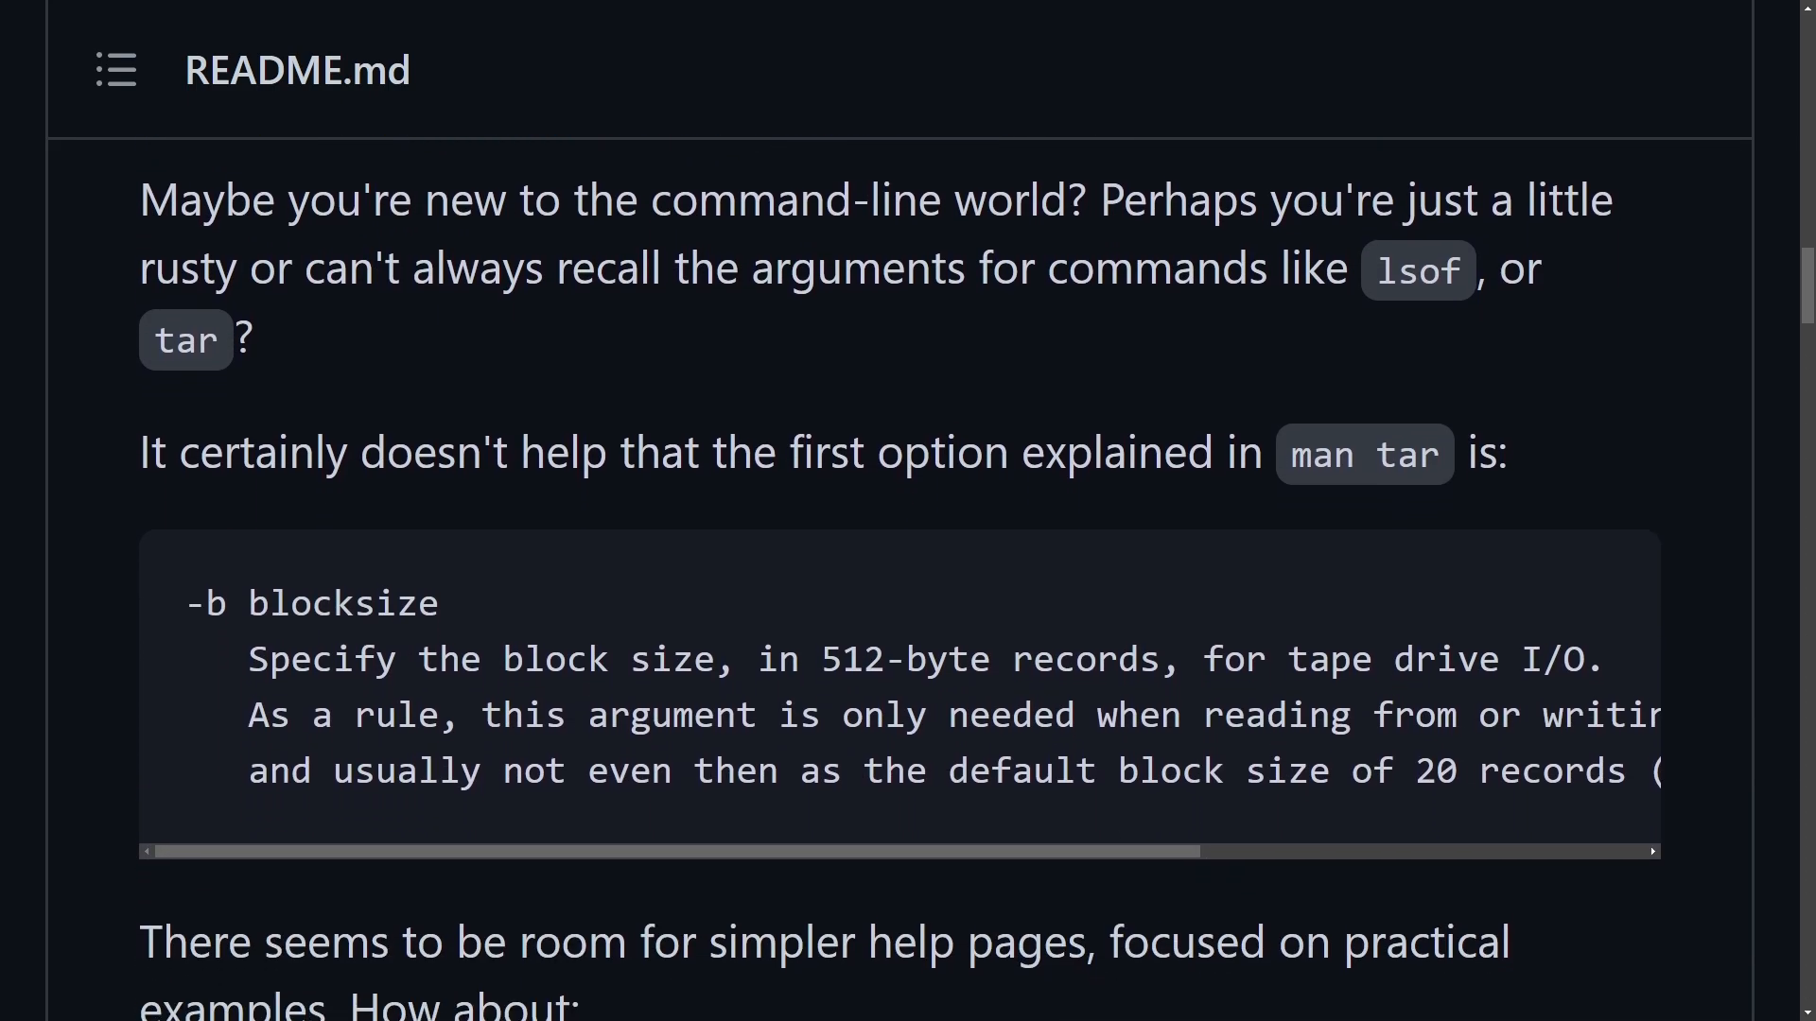
pyautogui.scroll(-3)
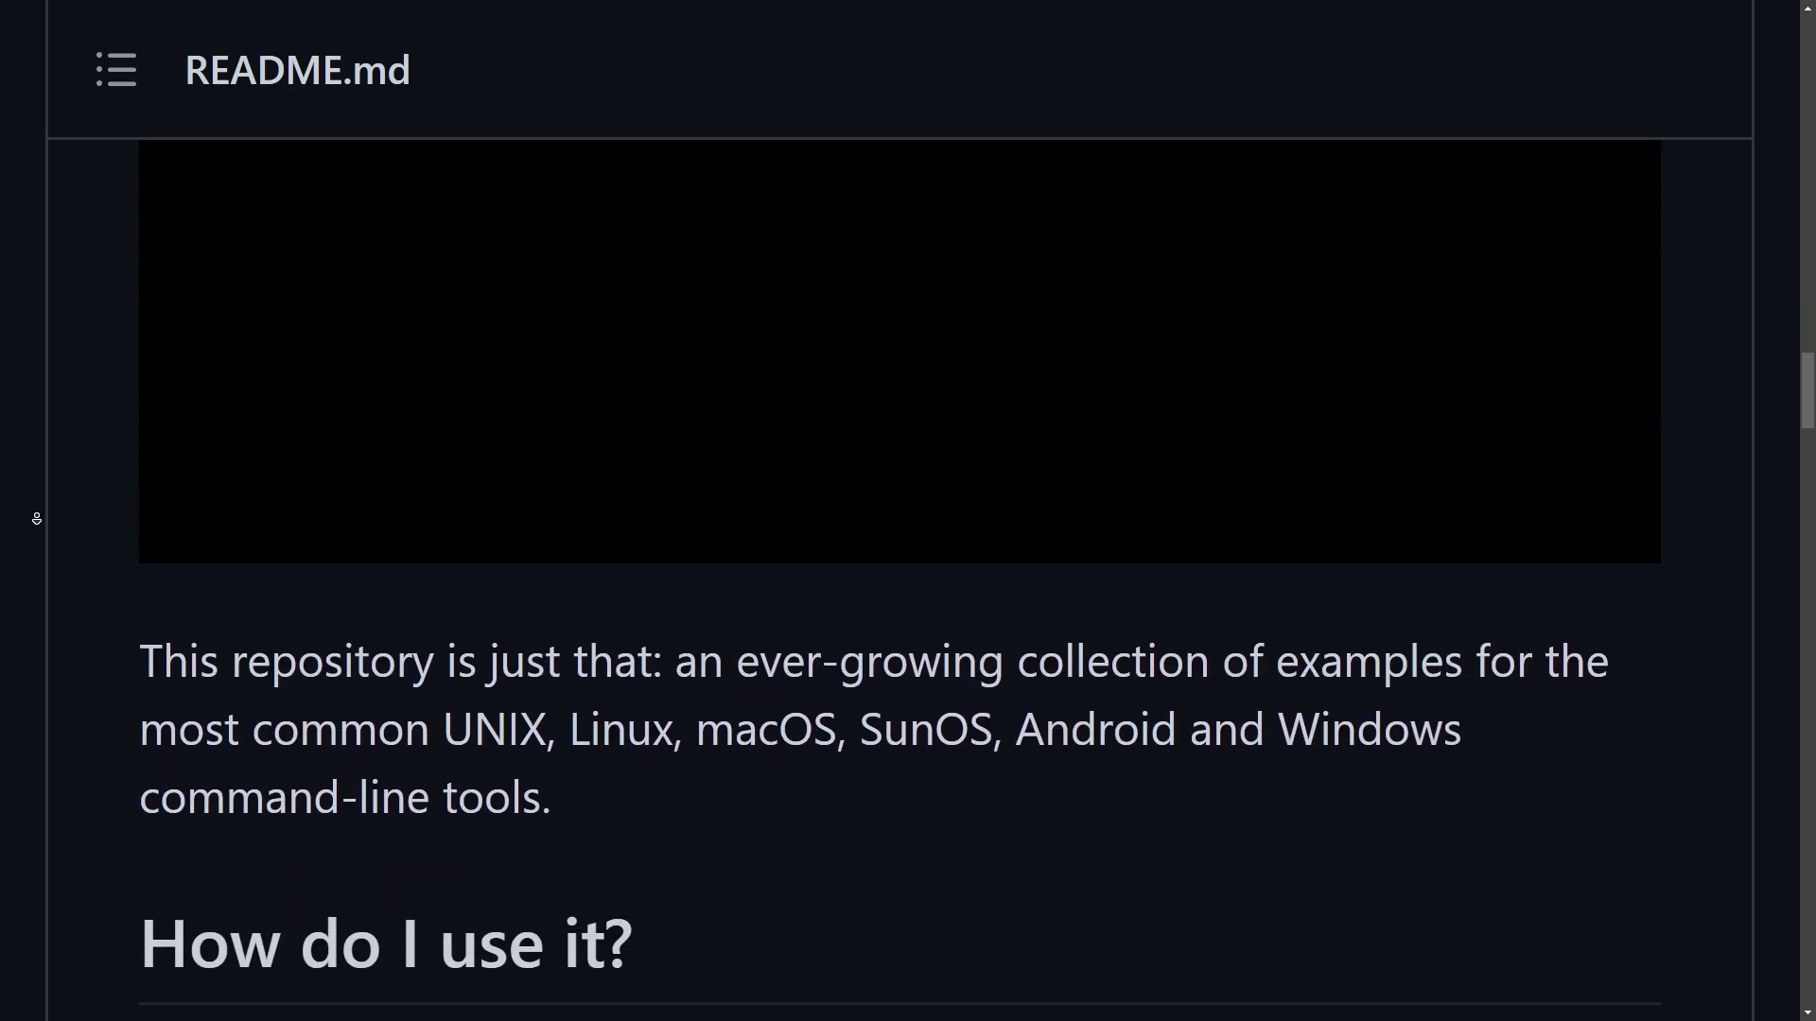
pyautogui.scroll(-3)
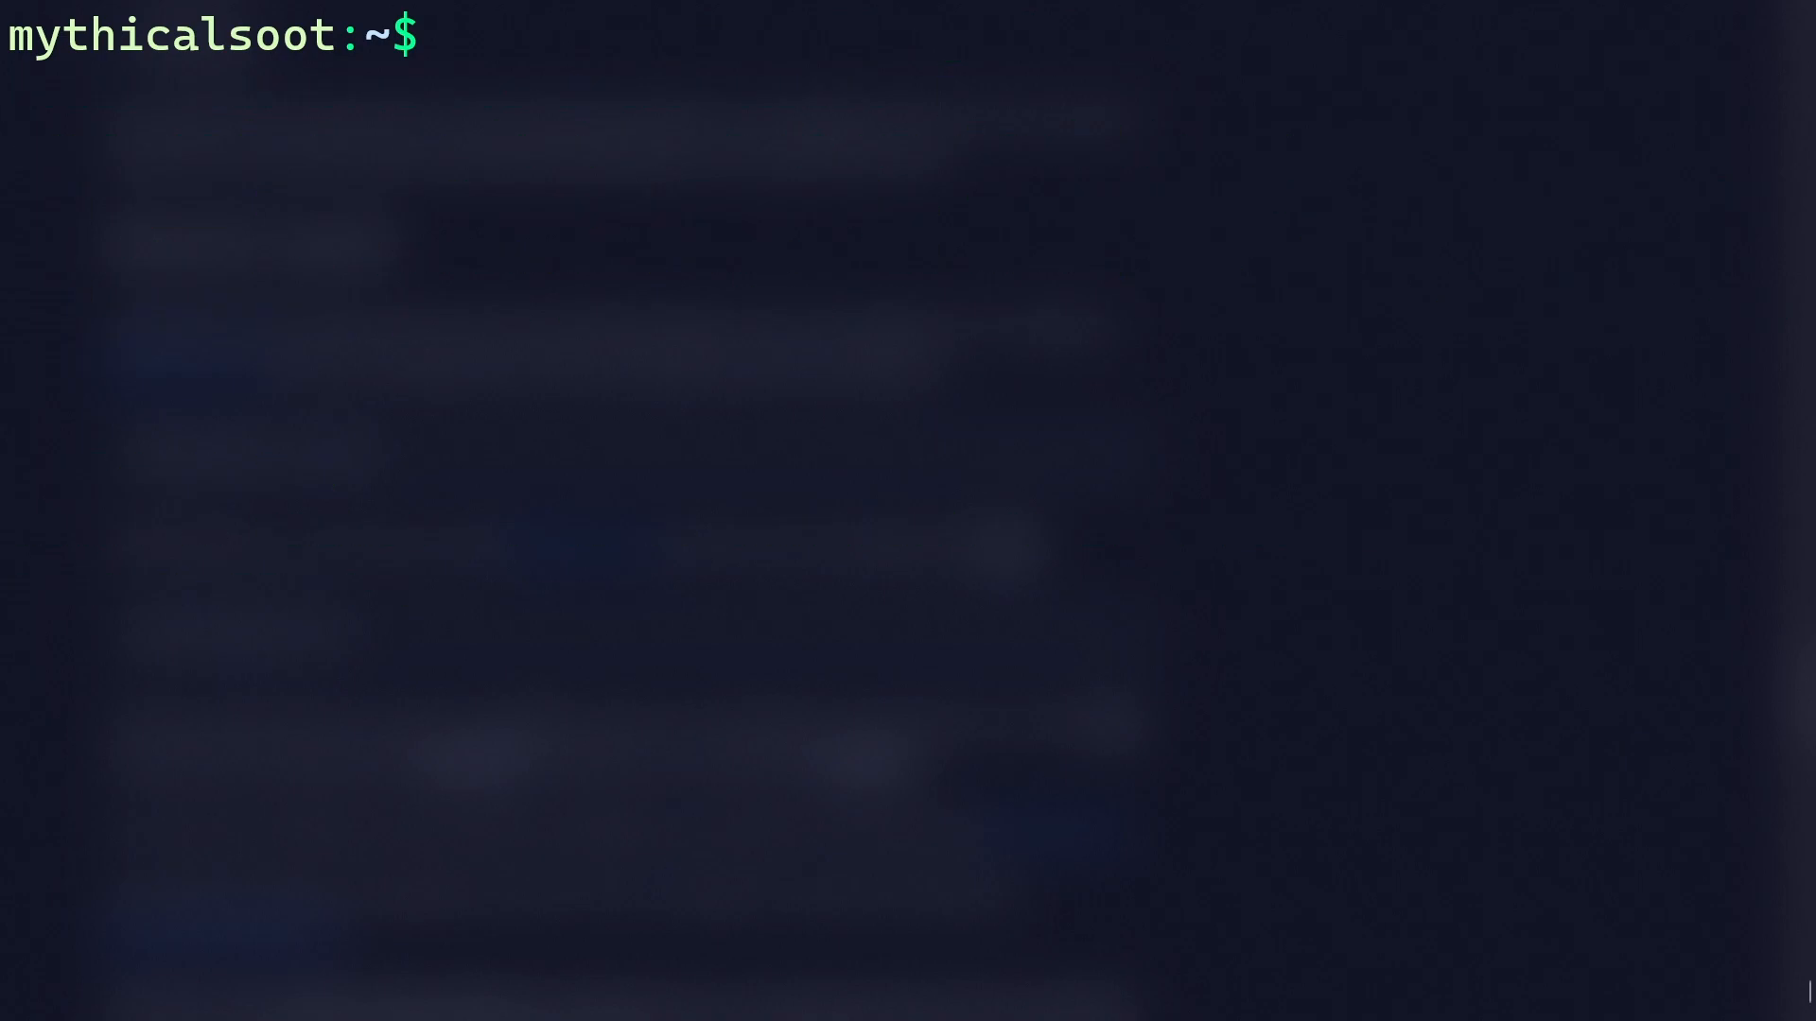
# - Run tldr git and then tldr git push to print both pages locally
pyautogui.write('tldr git')
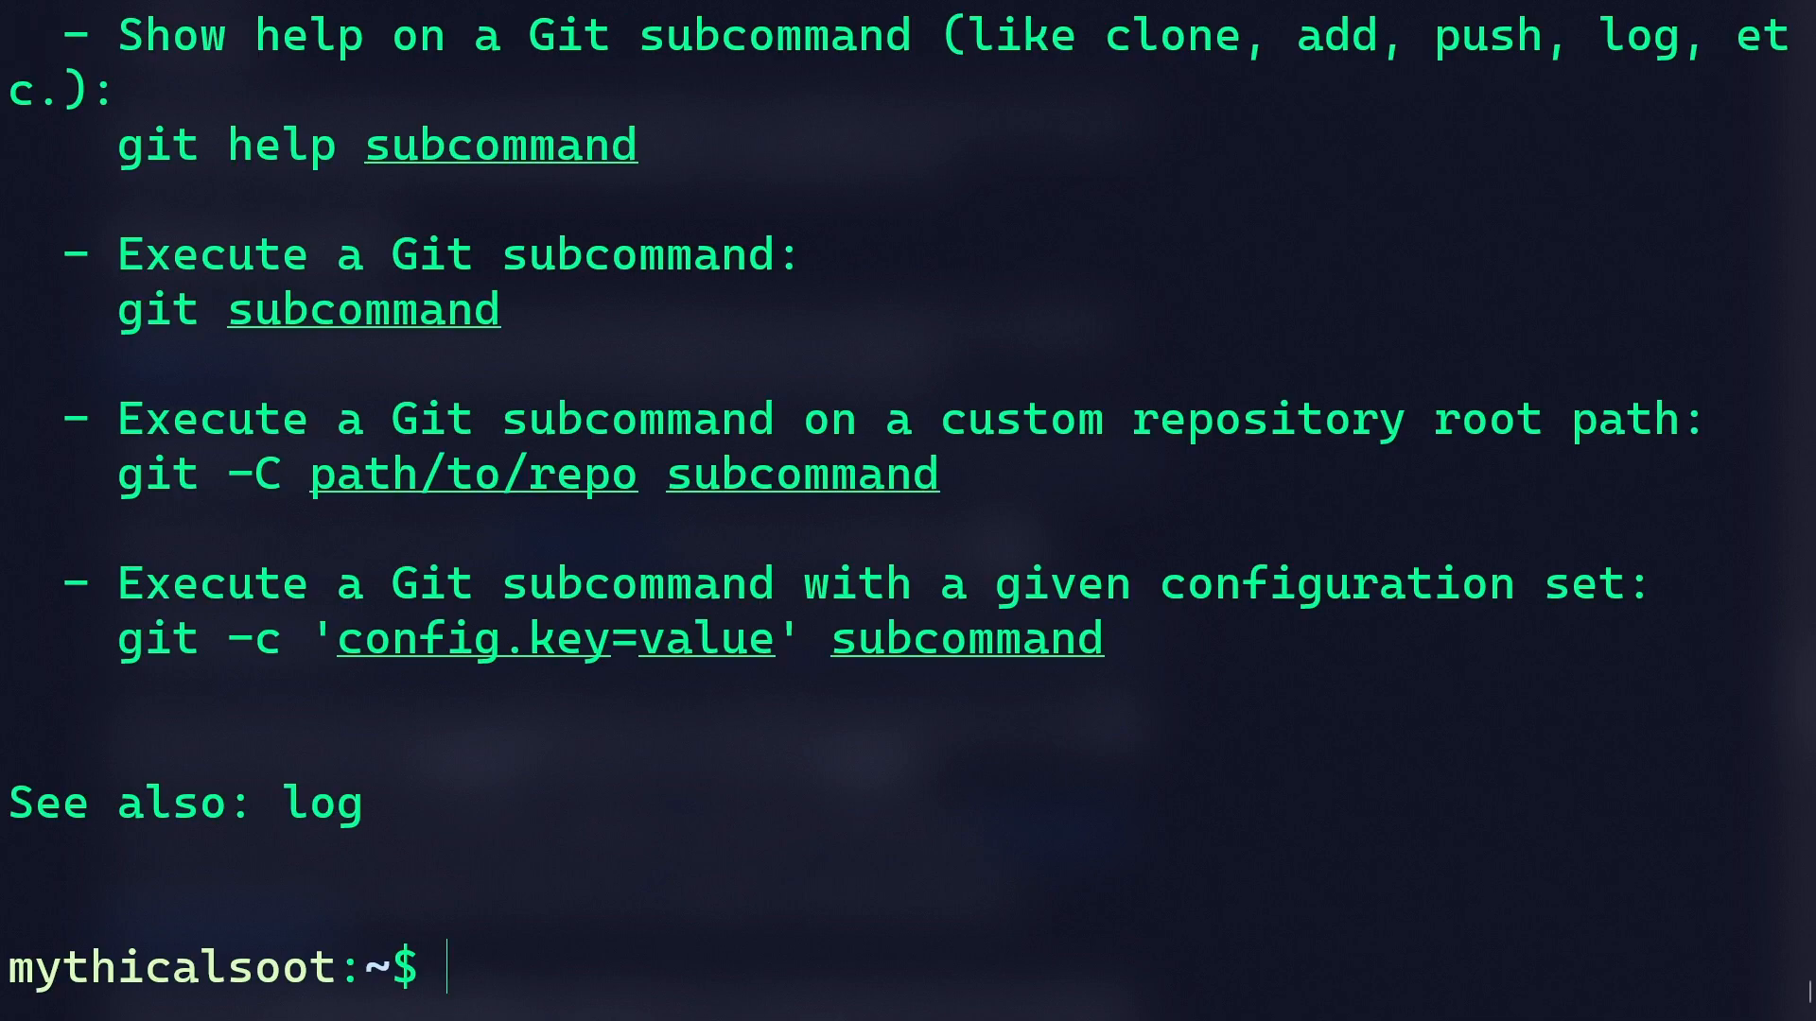
pyautogui.write('tldr git push')
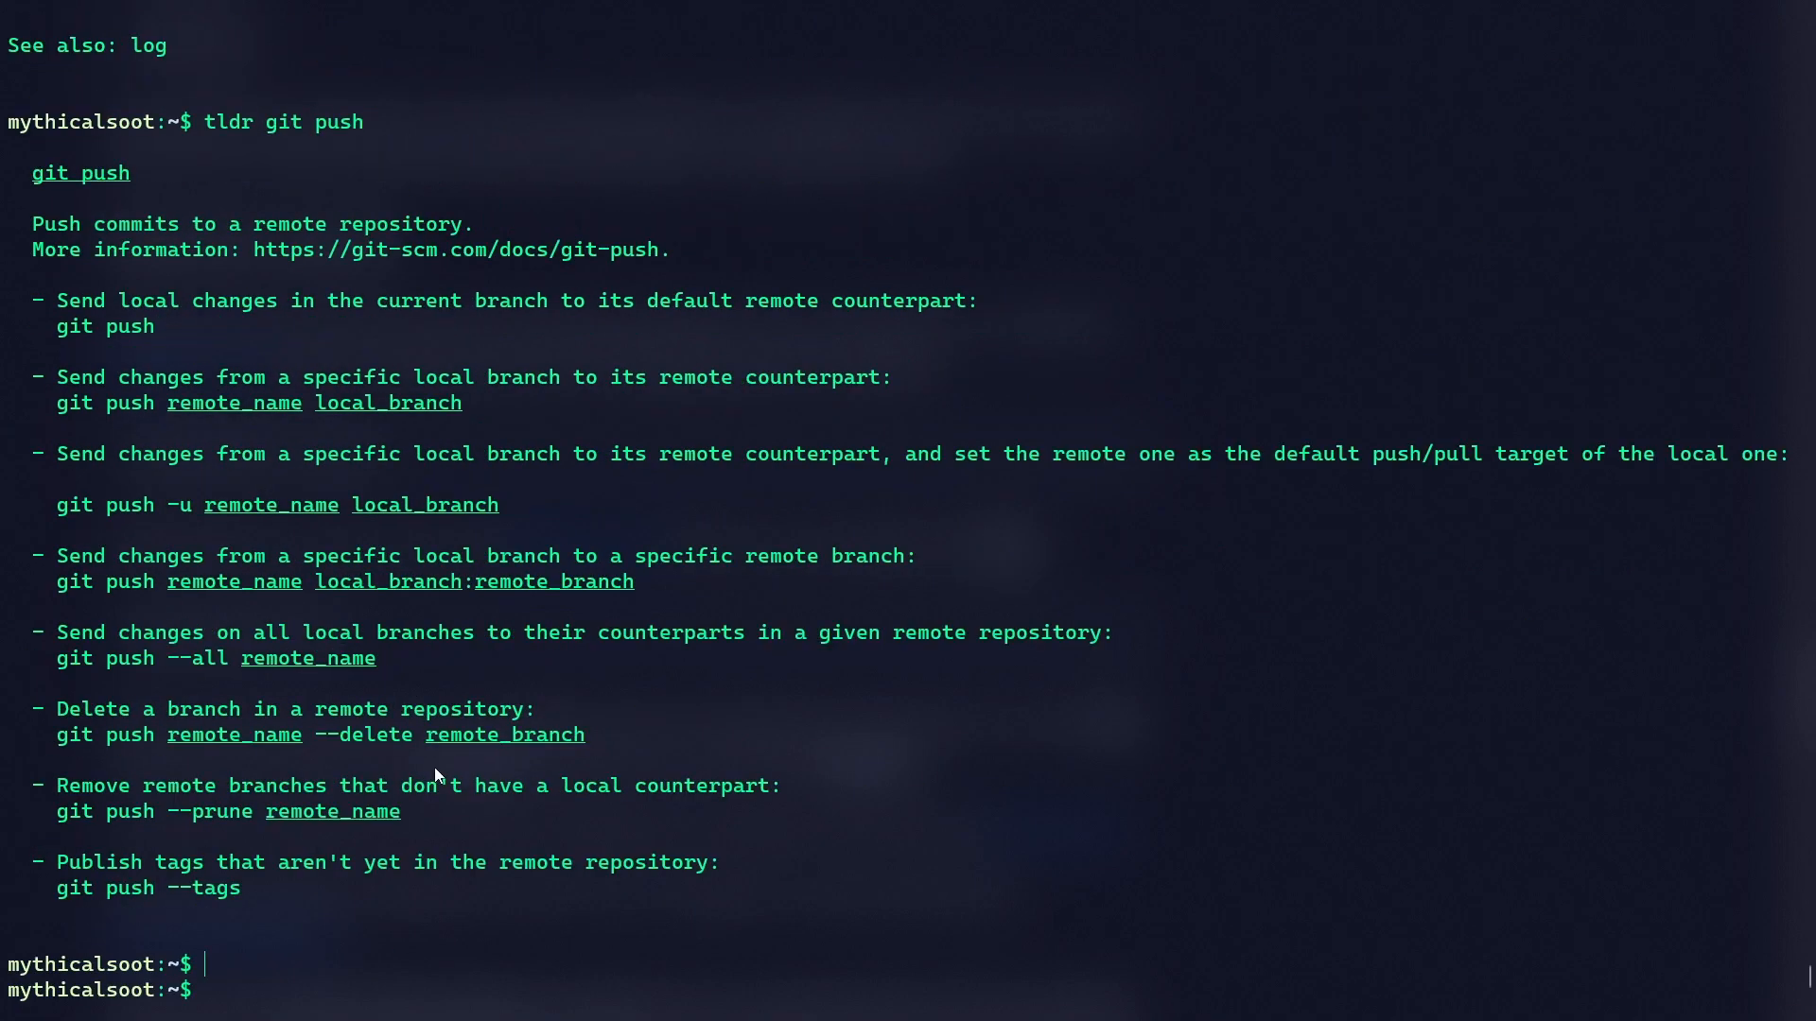
pyautogui.moveTo(431, 770)
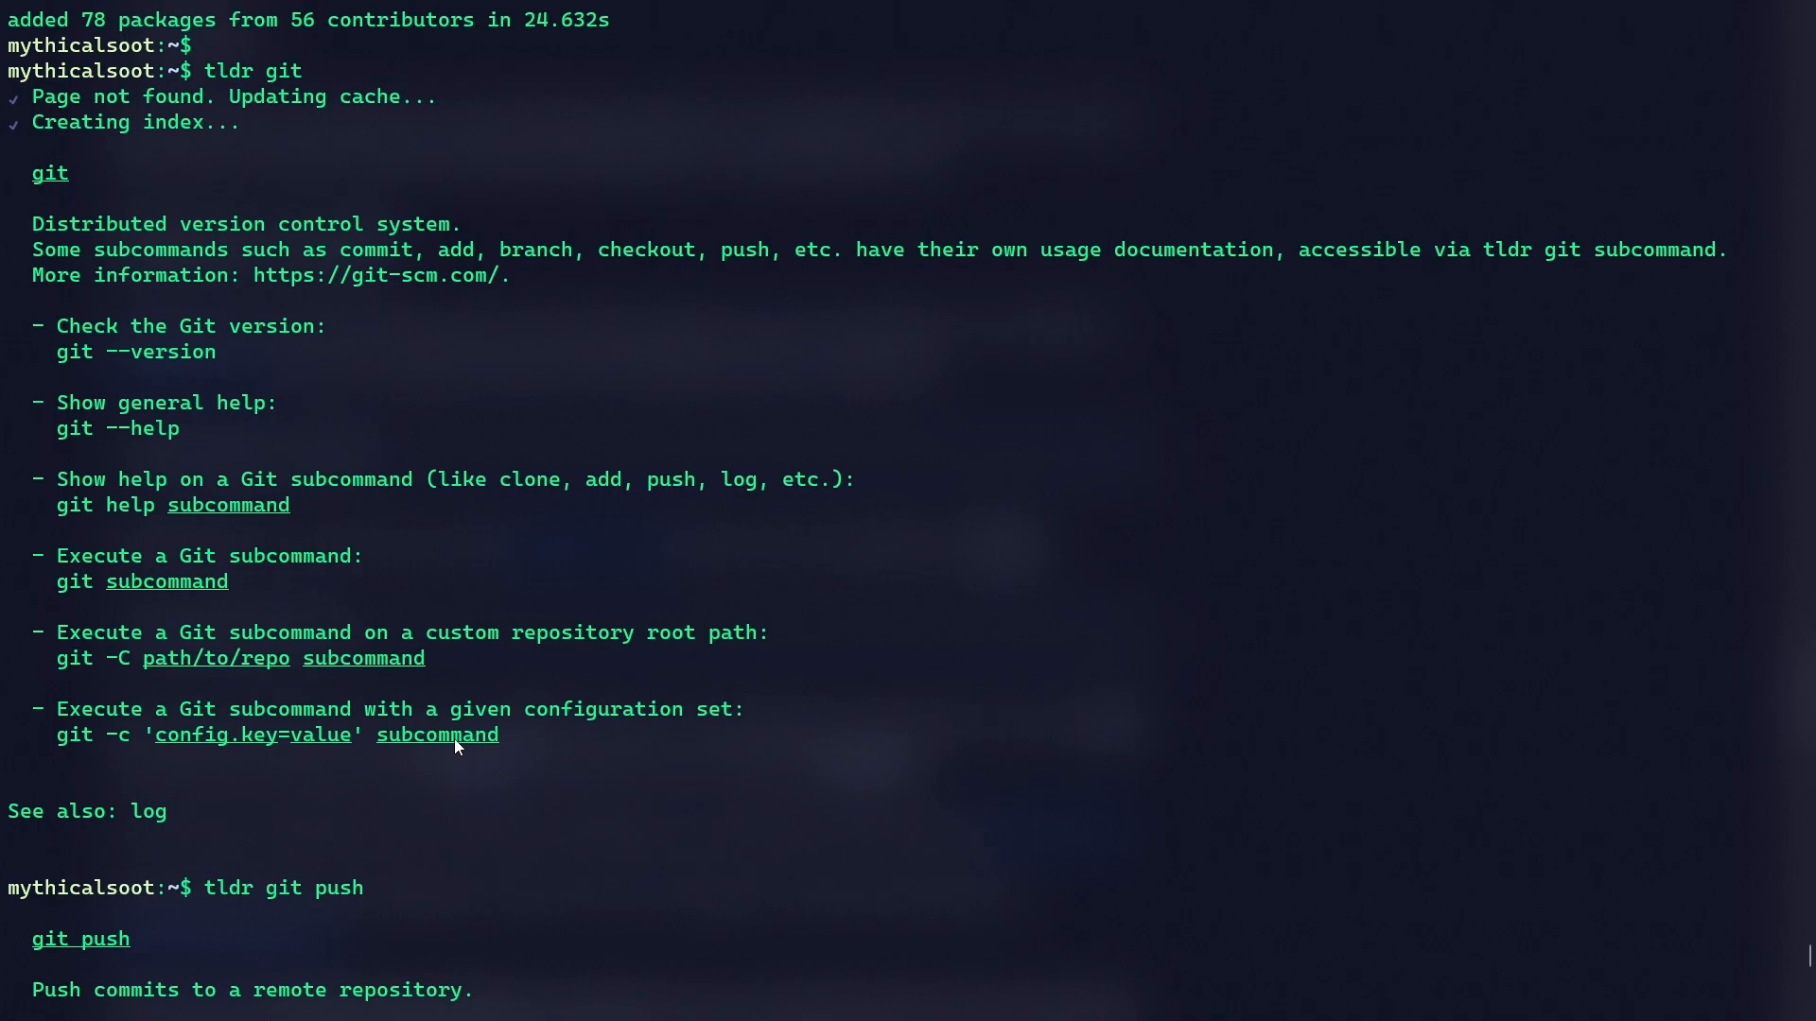
pyautogui.moveTo(617, 721)
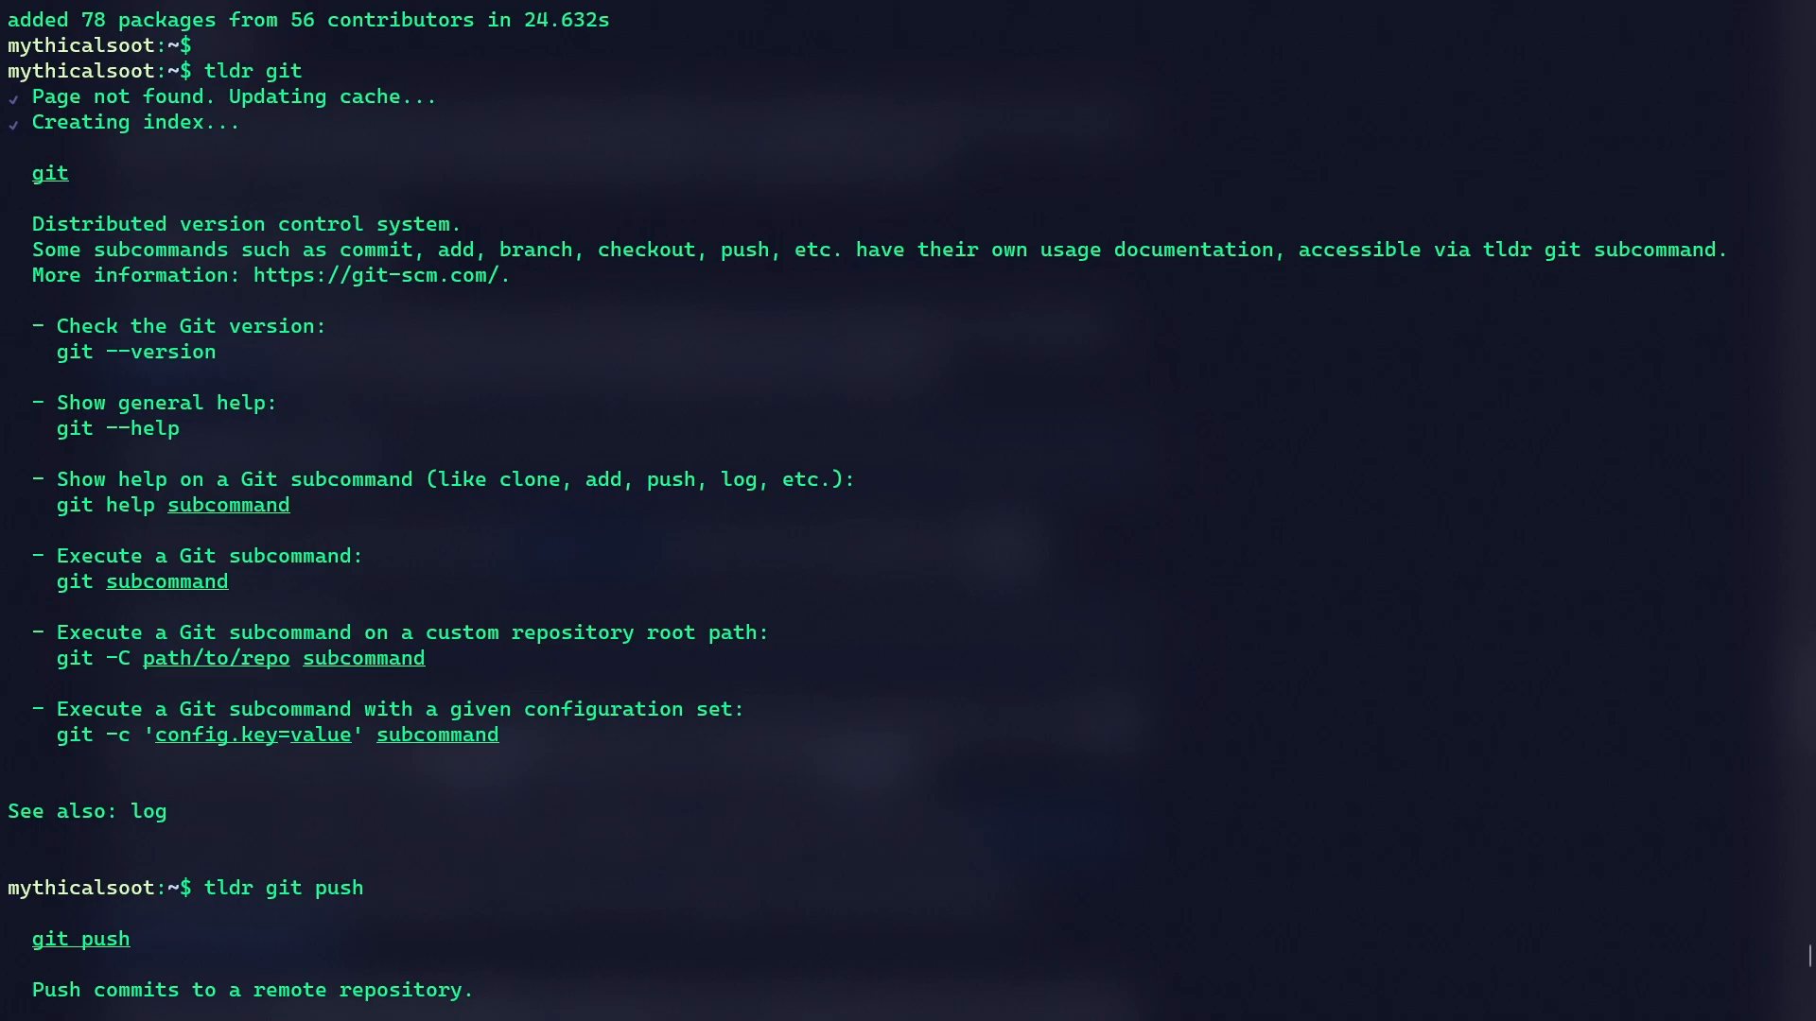
pyautogui.scroll(-3)
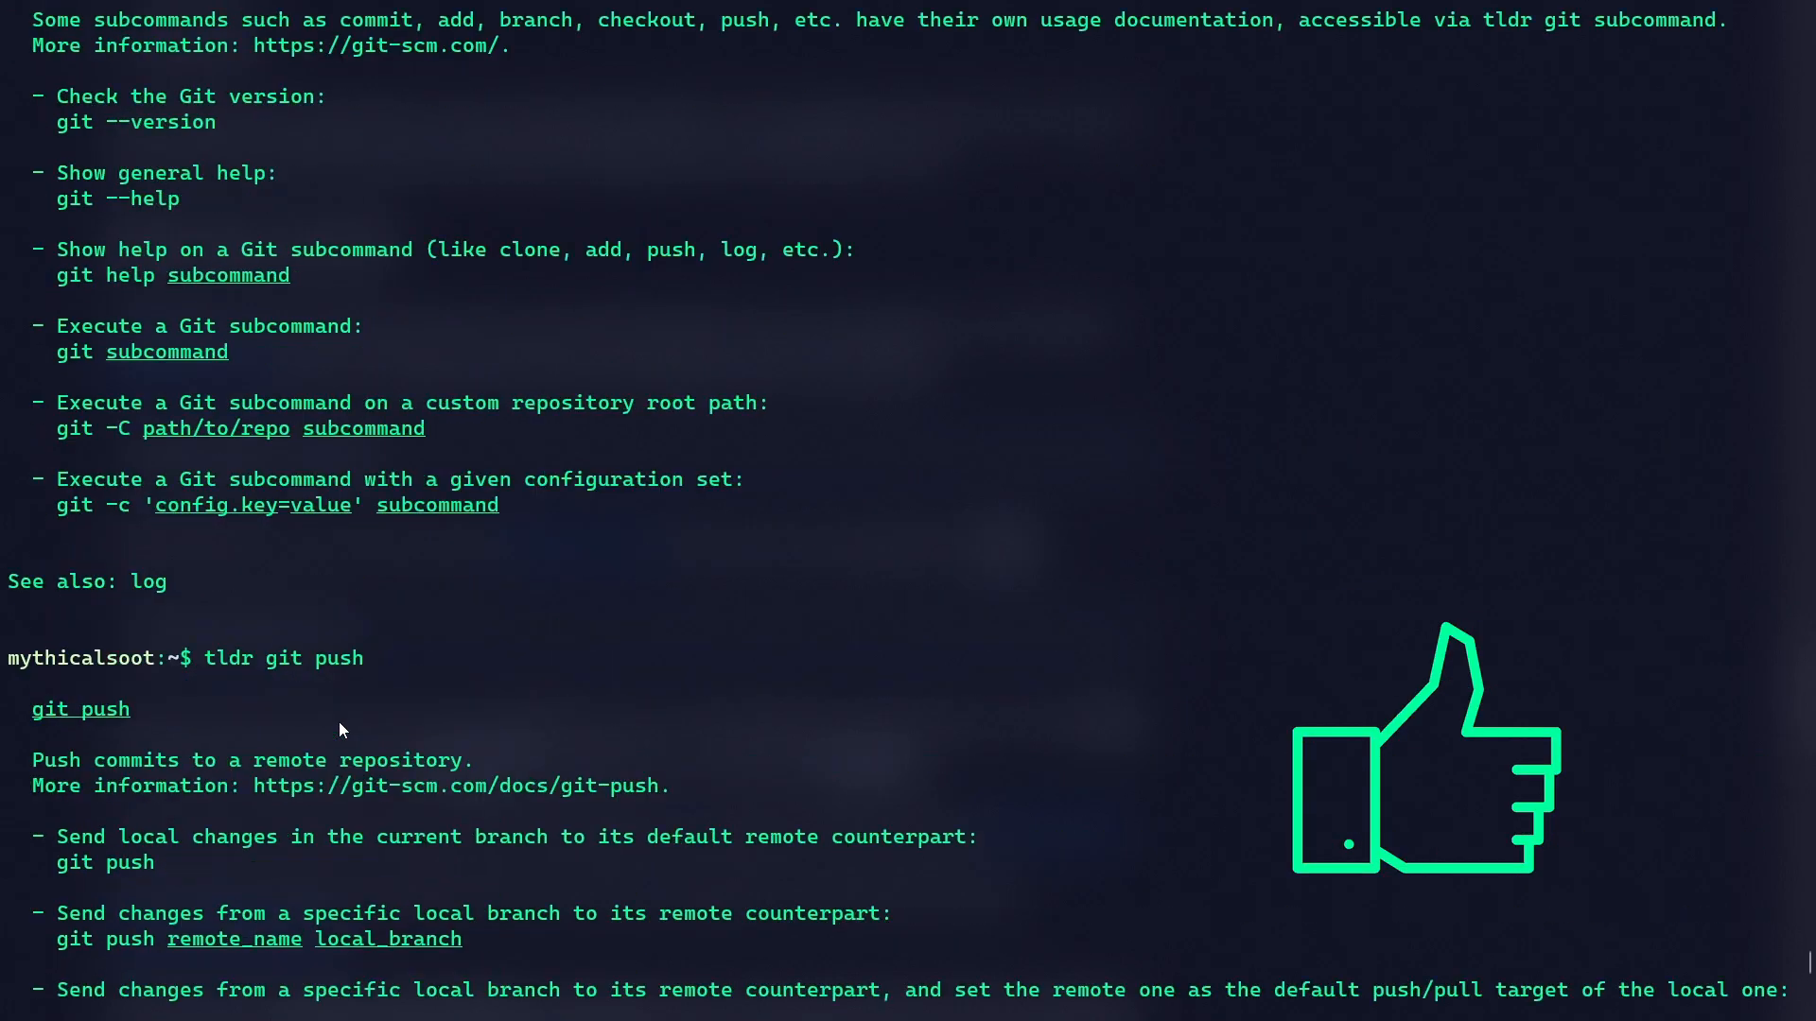